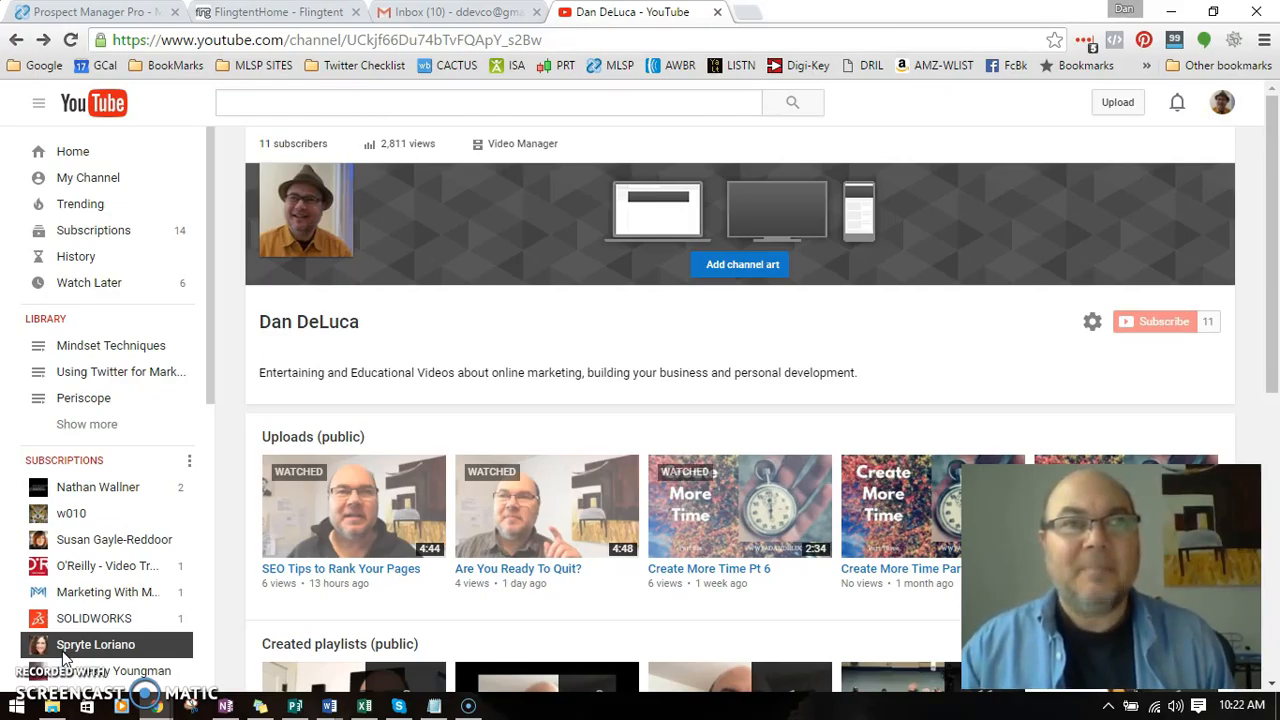
{"action": "mouse_move", "coordinate": [75, 256]}
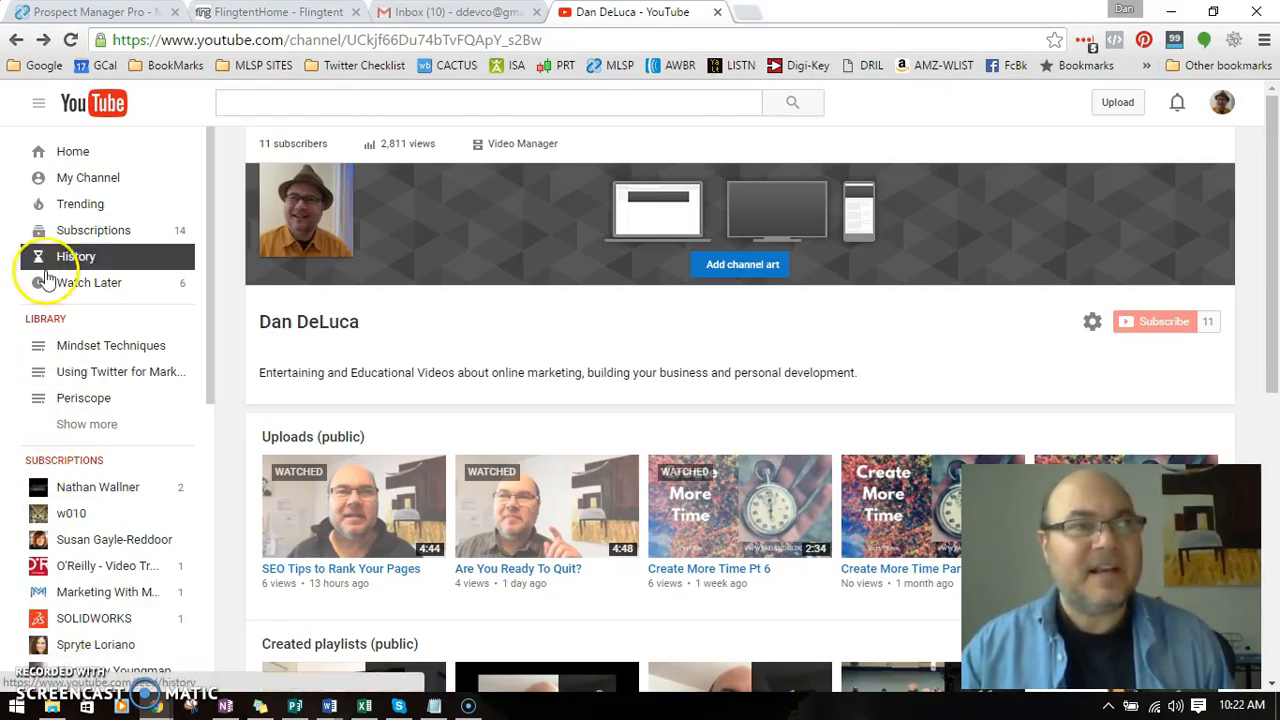
{"action": "mouse_move", "coordinate": [522, 143]}
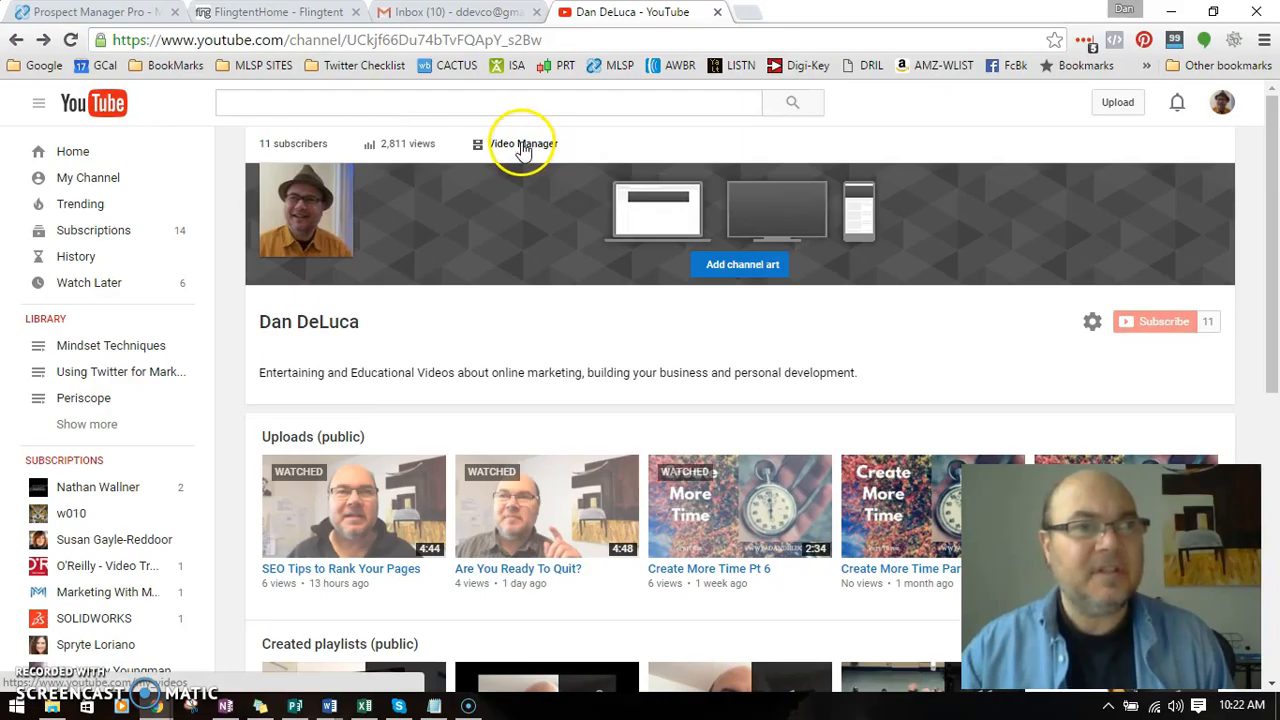
Go from Video Manager through the CHANNEL section to the Branding settings page.
{"action": "left_click", "coordinate": [522, 143]}
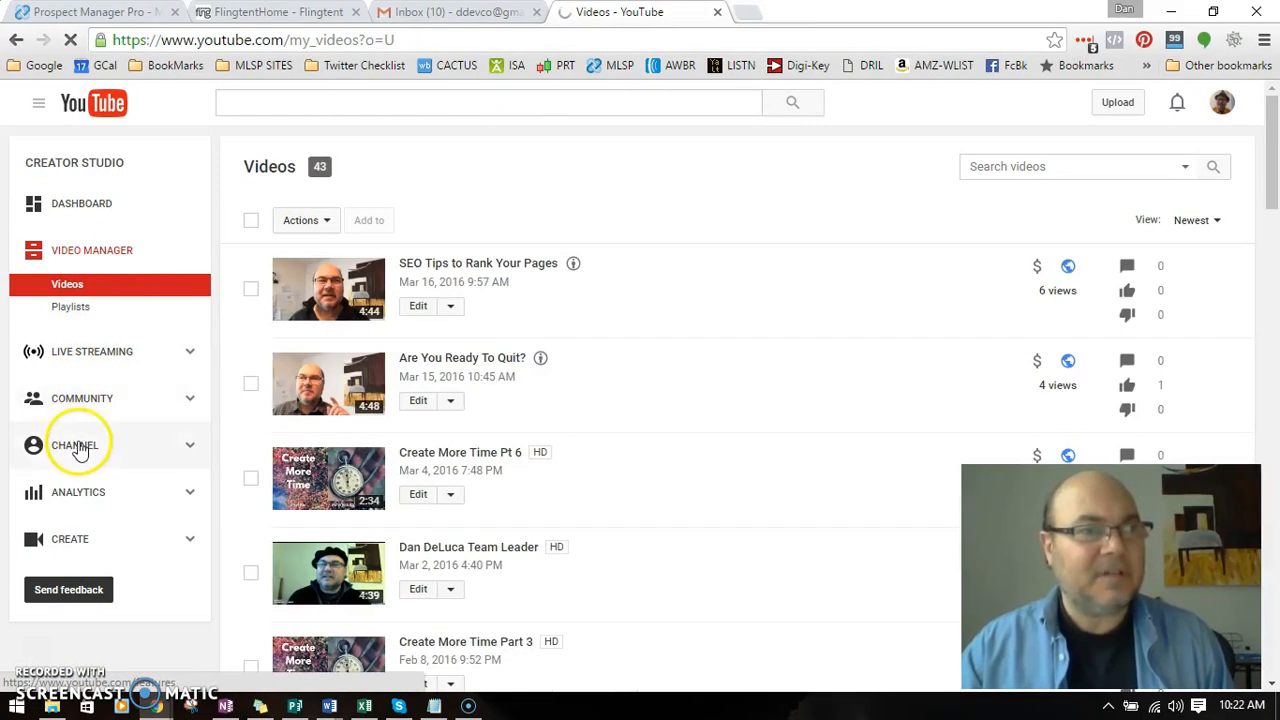
{"action": "left_click", "coordinate": [75, 445]}
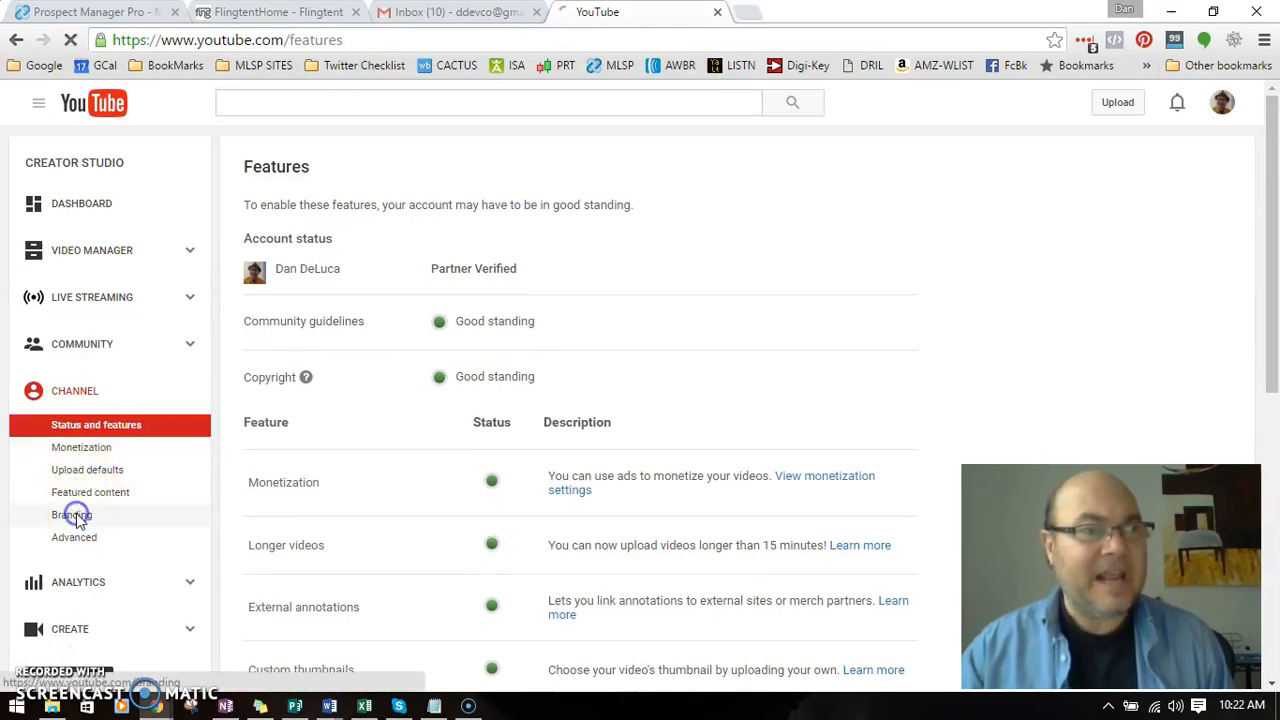
{"action": "left_click", "coordinate": [71, 514]}
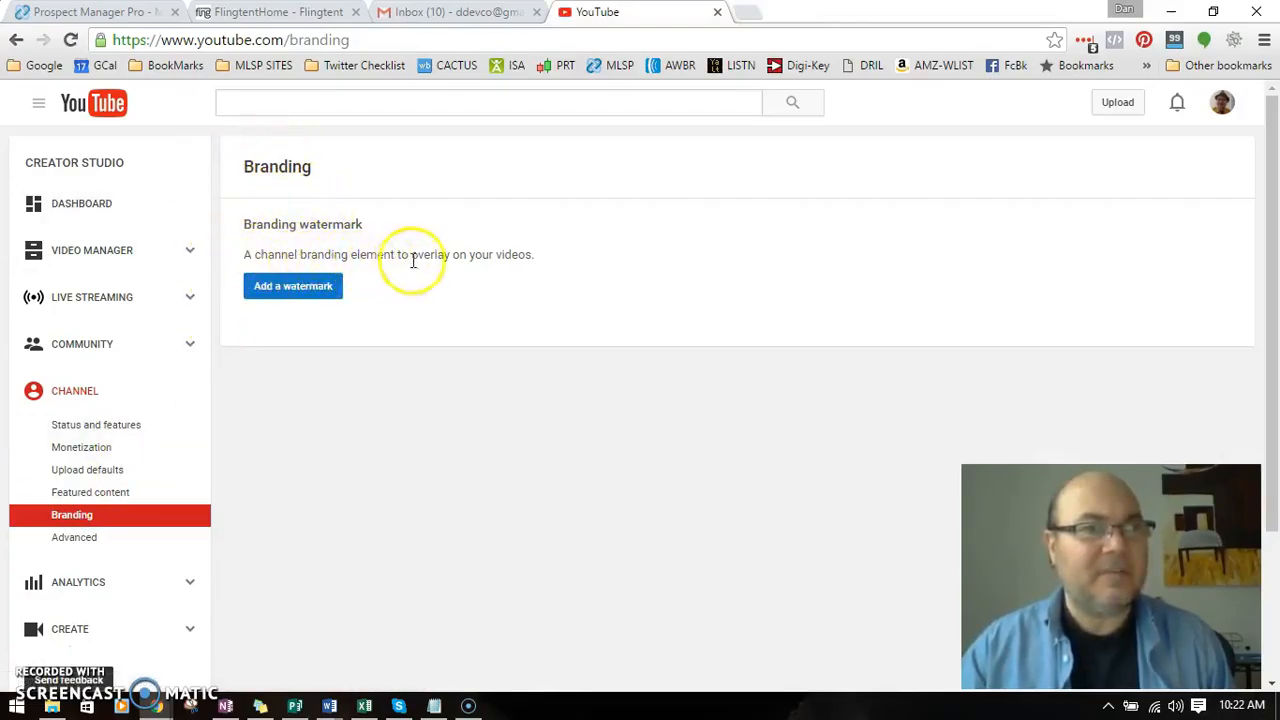
Open the 'Upload a watermark' dialog showing the PNG/GIF image guidelines.
{"action": "left_click", "coordinate": [292, 285]}
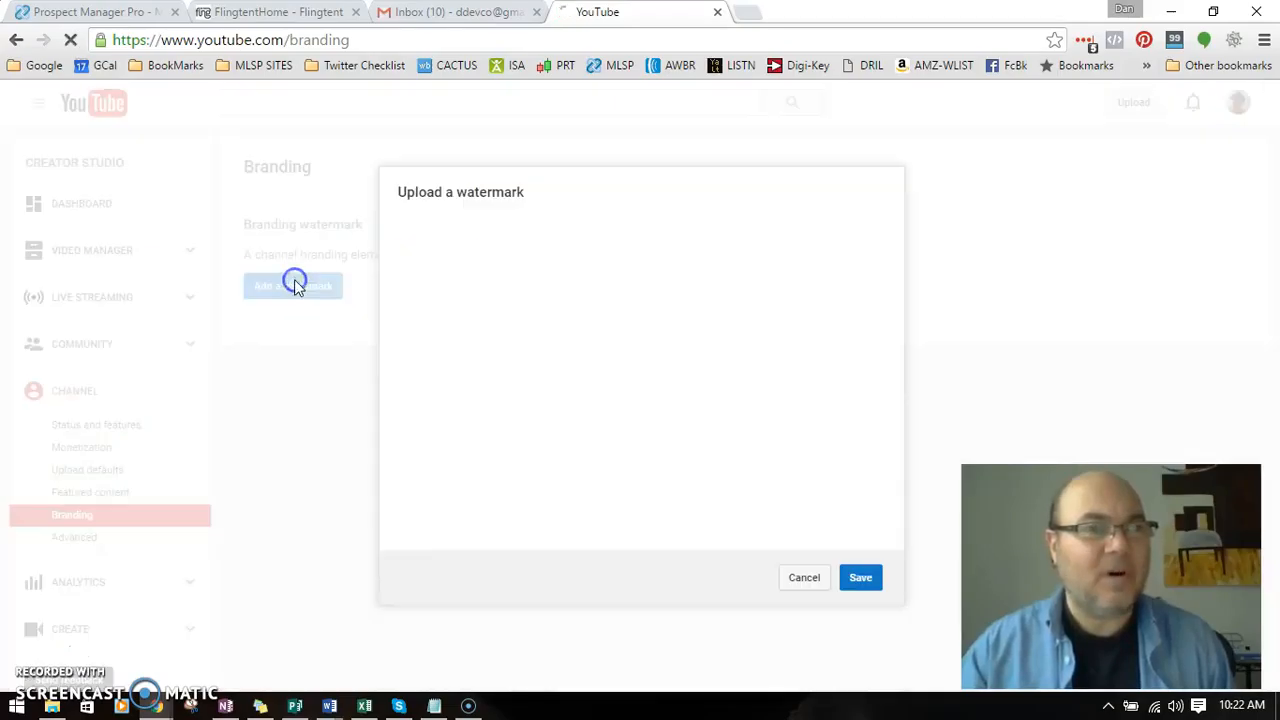
{"action": "left_click", "coordinate": [293, 286]}
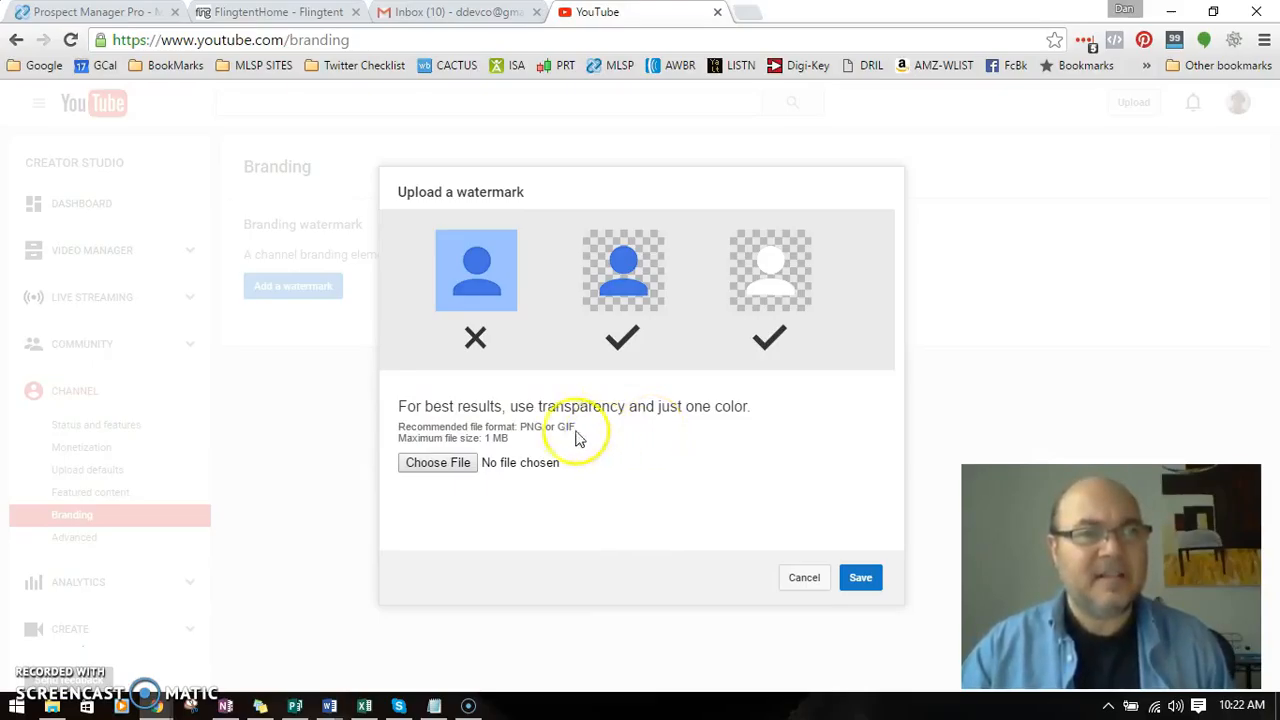
{"action": "mouse_move", "coordinate": [580, 247]}
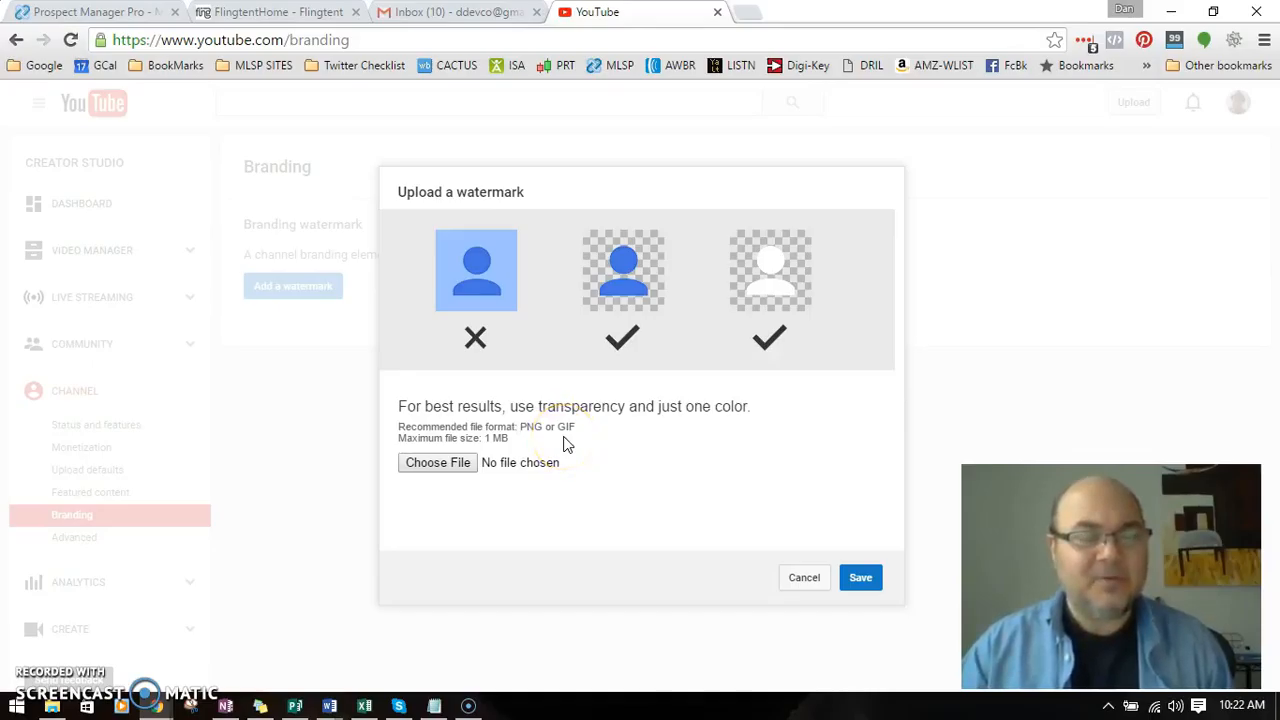
{"action": "mouse_move", "coordinate": [423, 505]}
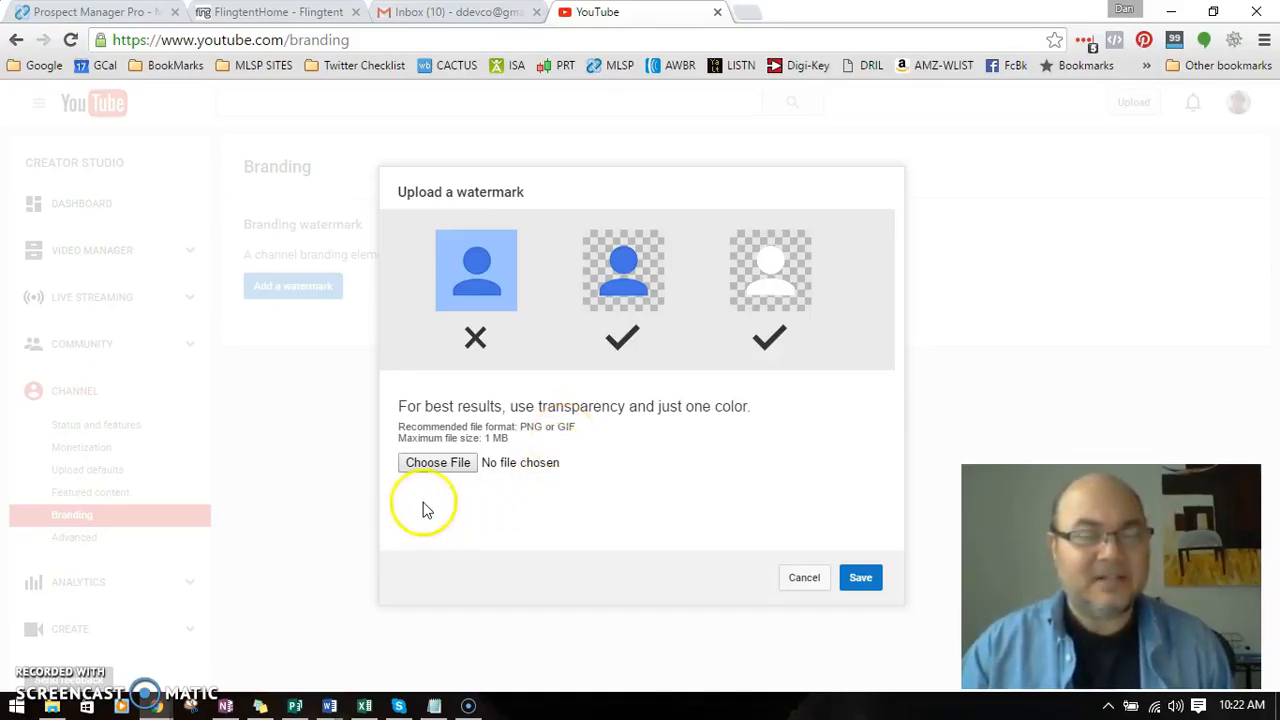
{"action": "left_click", "coordinate": [437, 462]}
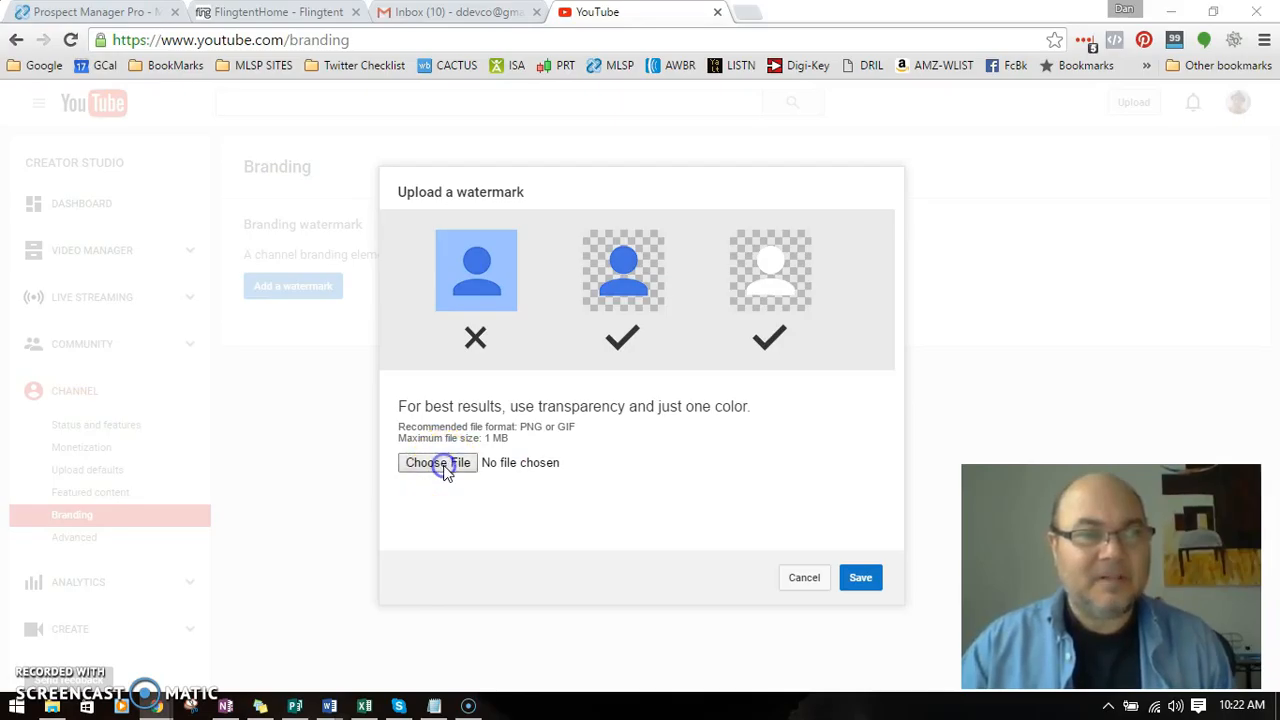
Pick YouTubeSubscribe.png from the MLSP Images folder as the watermark file.
{"action": "left_click", "coordinate": [437, 462]}
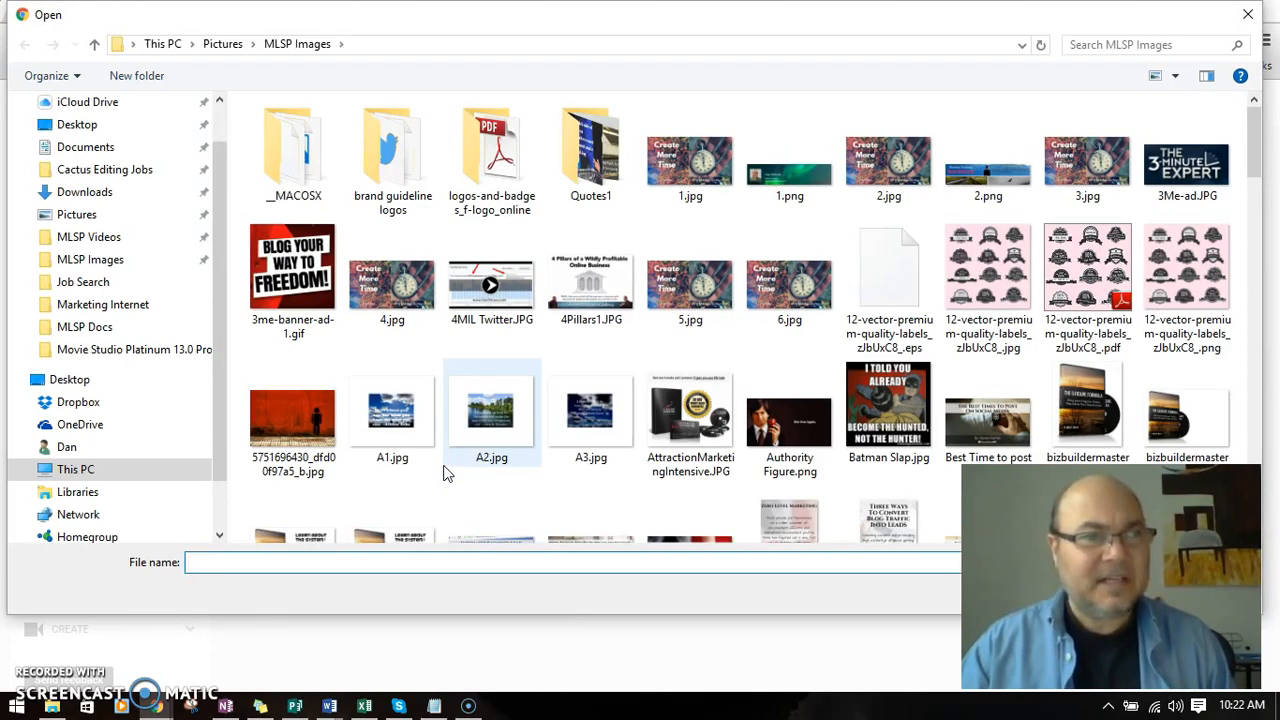
{"action": "mouse_move", "coordinate": [690, 420]}
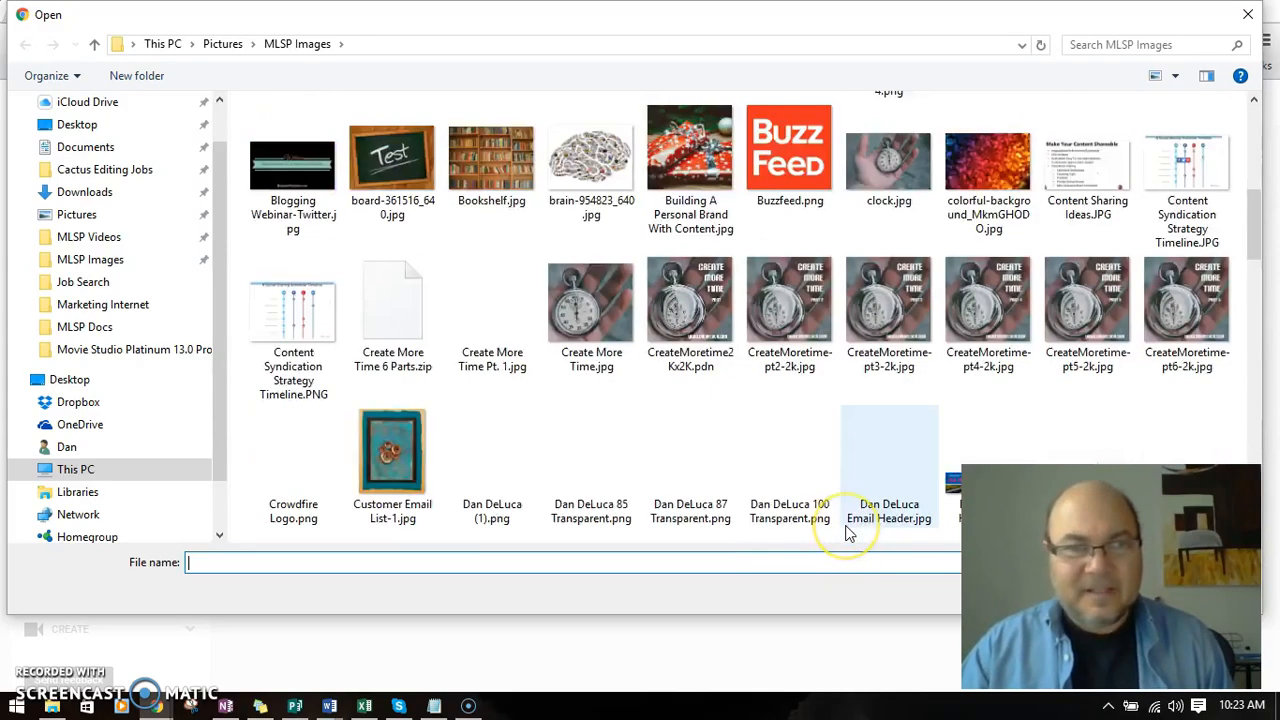
{"action": "scroll", "scroll_direction": "down", "scroll_amount": 3}
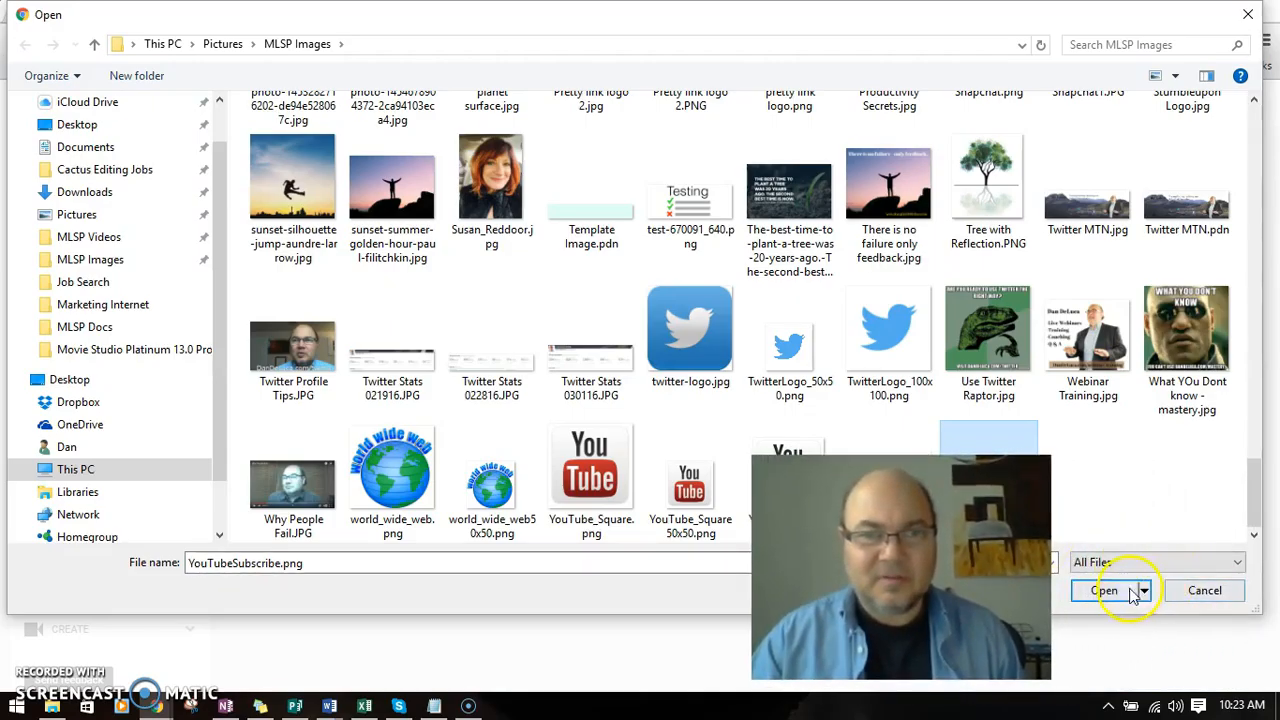
{"action": "left_click", "coordinate": [1106, 590]}
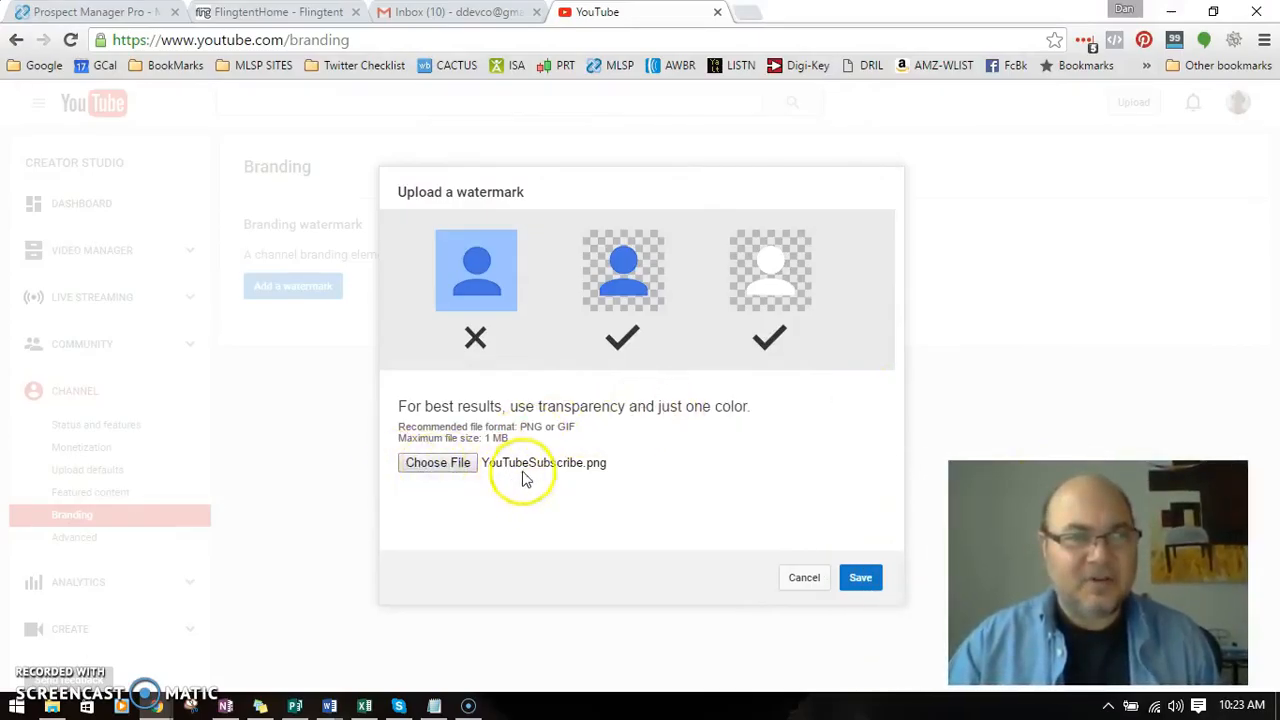
Upload YouTubeSubscribe.png and save it as the channel watermark.
{"action": "left_click", "coordinate": [860, 577]}
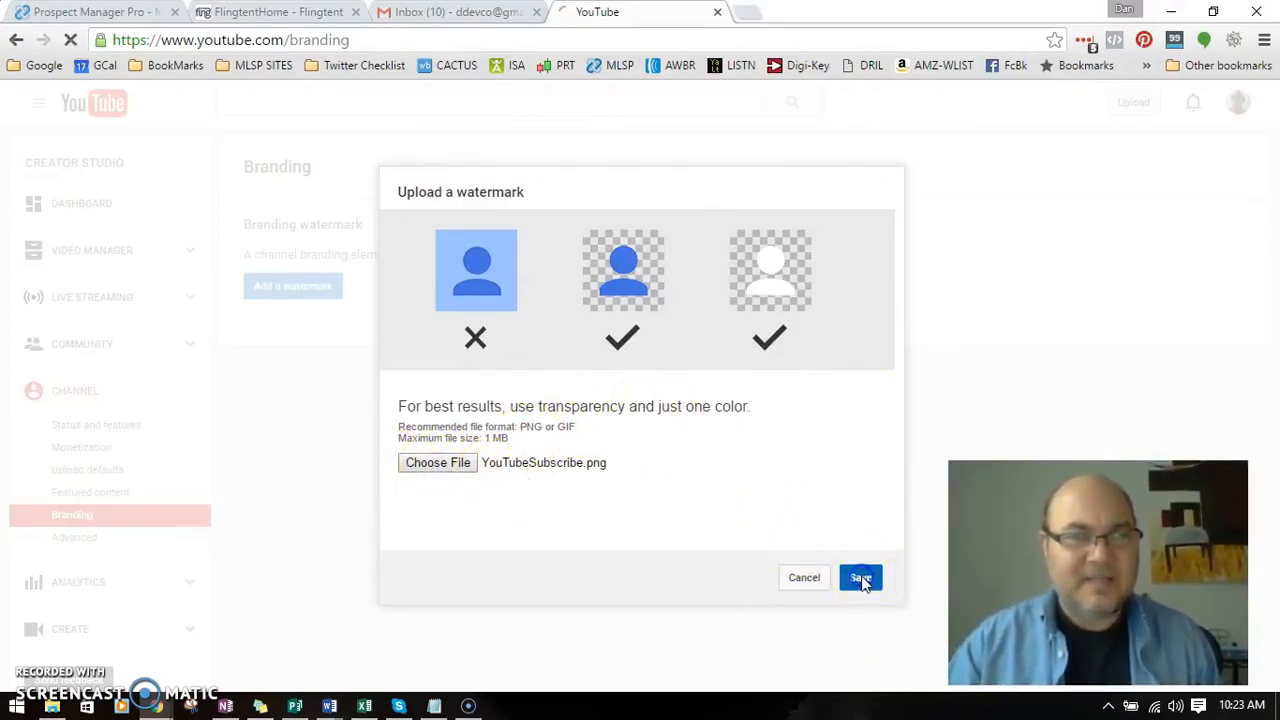
{"action": "left_click", "coordinate": [860, 577]}
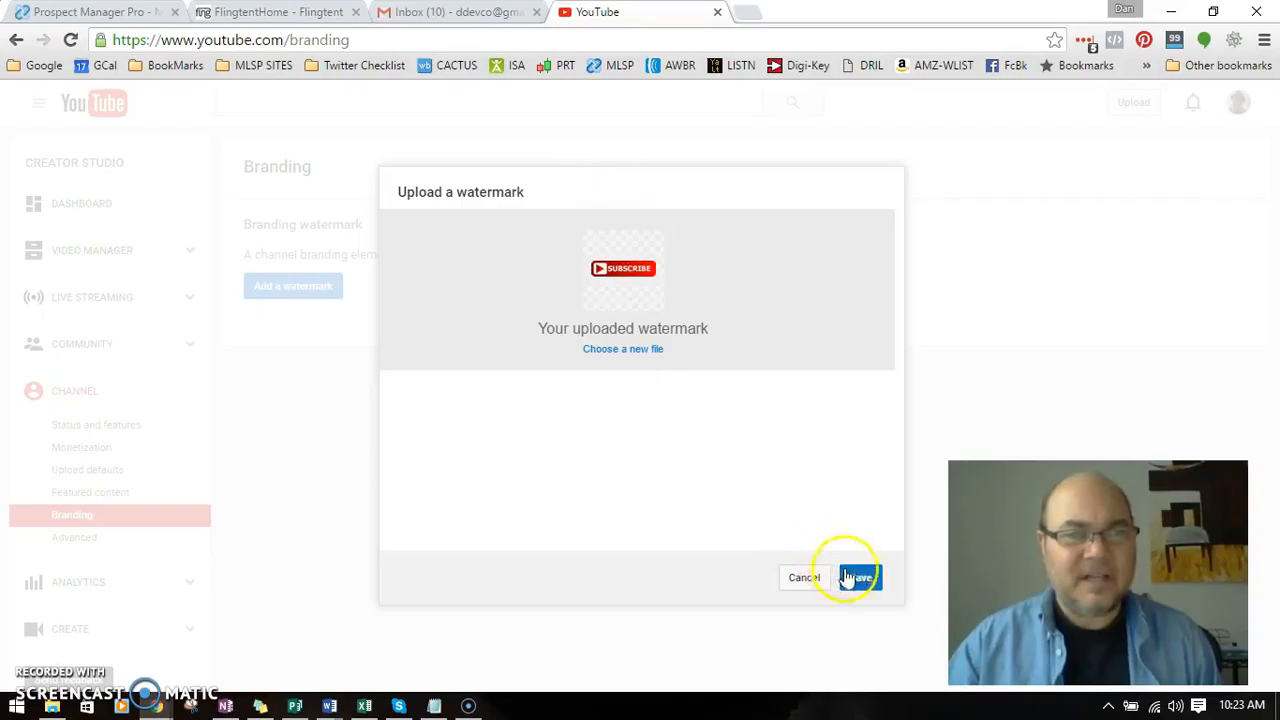
{"action": "left_click", "coordinate": [860, 577]}
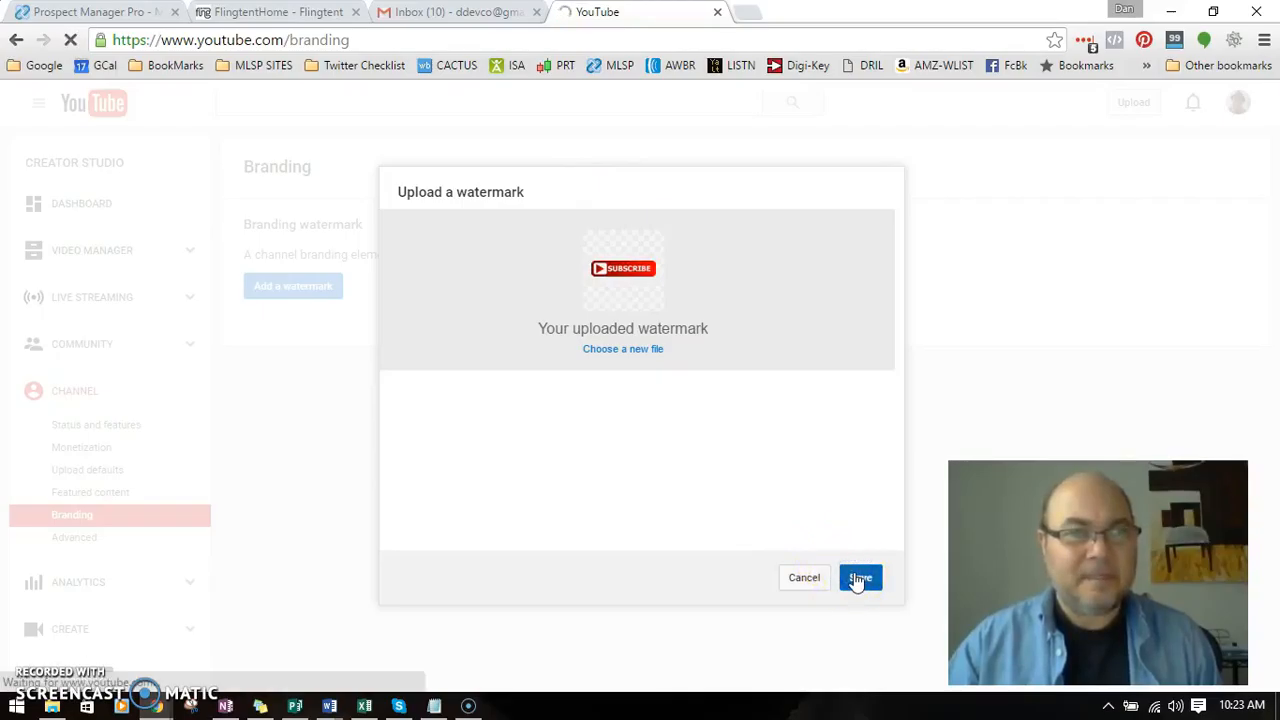
{"action": "left_click", "coordinate": [860, 577]}
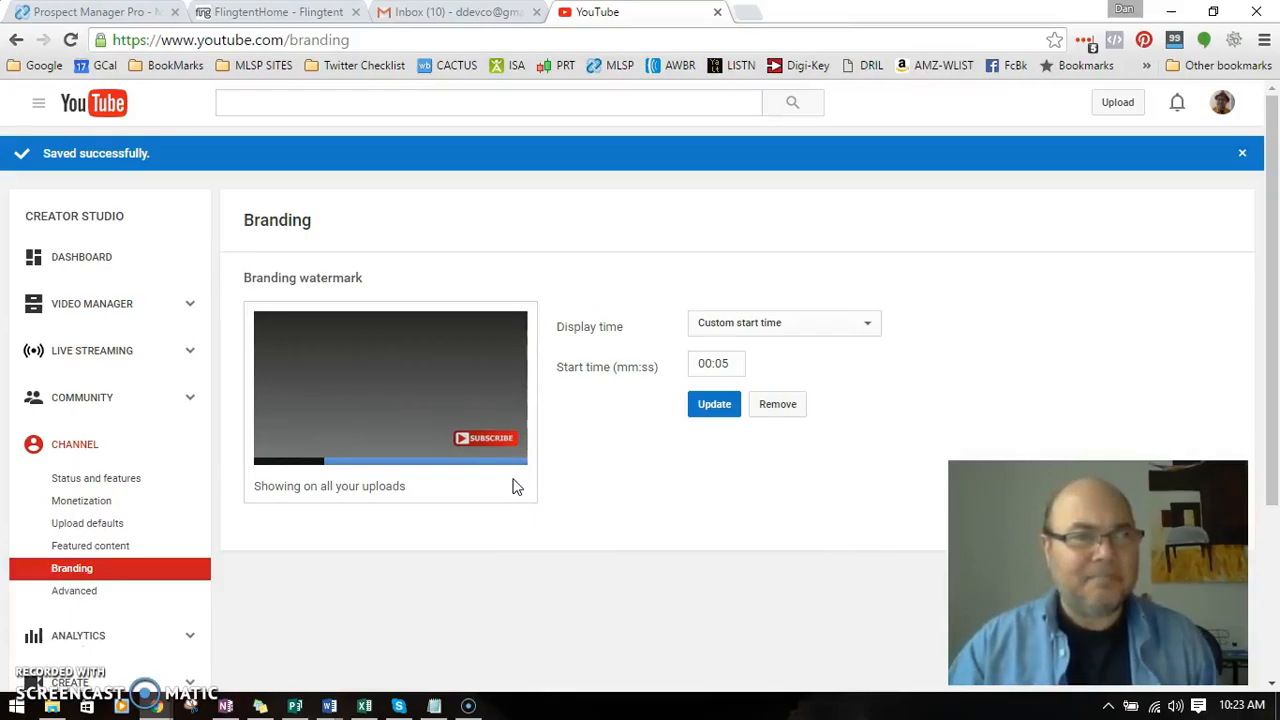
{"action": "mouse_move", "coordinate": [683, 465]}
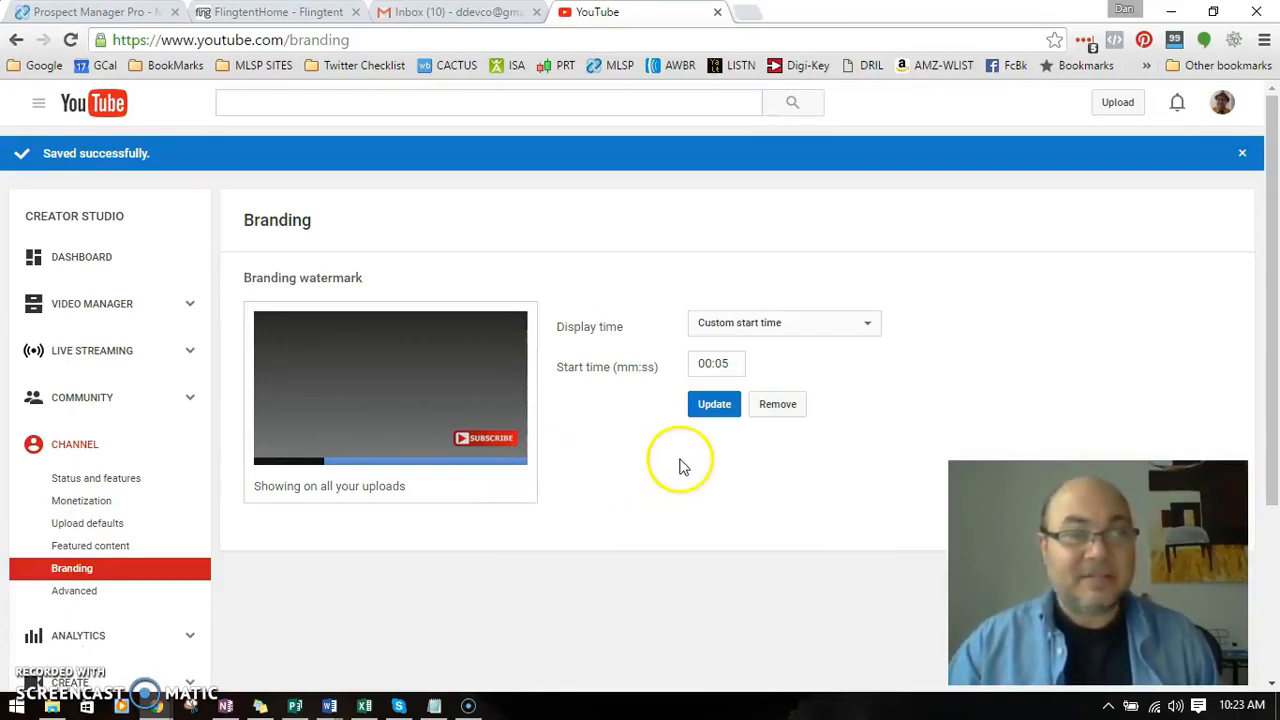
{"action": "mouse_move", "coordinate": [448, 462]}
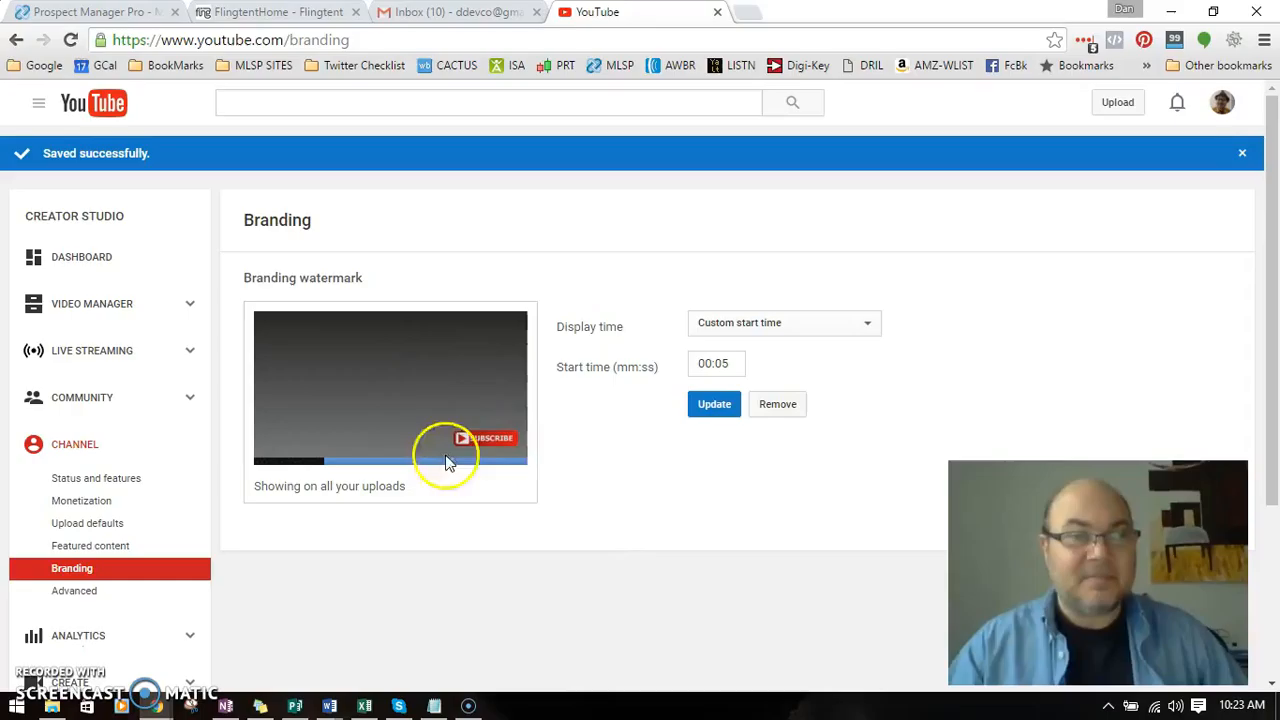
{"action": "mouse_move", "coordinate": [572, 448]}
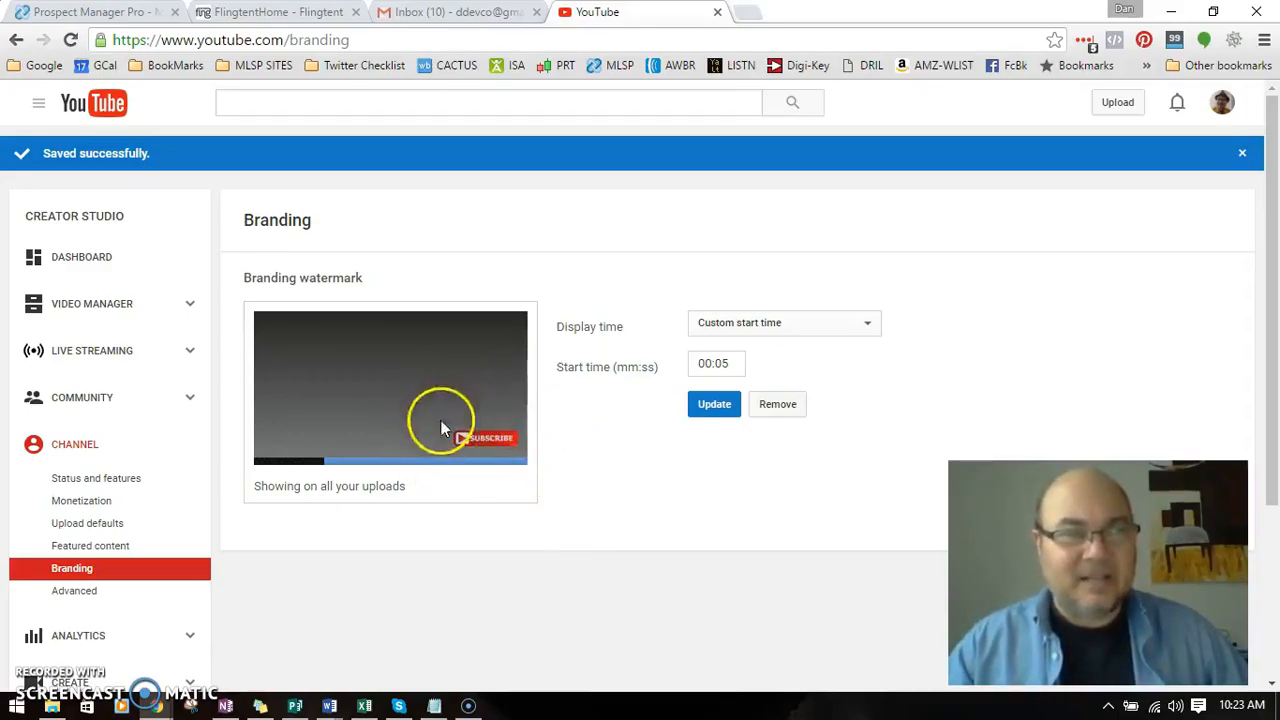
{"action": "mouse_move", "coordinate": [600, 450]}
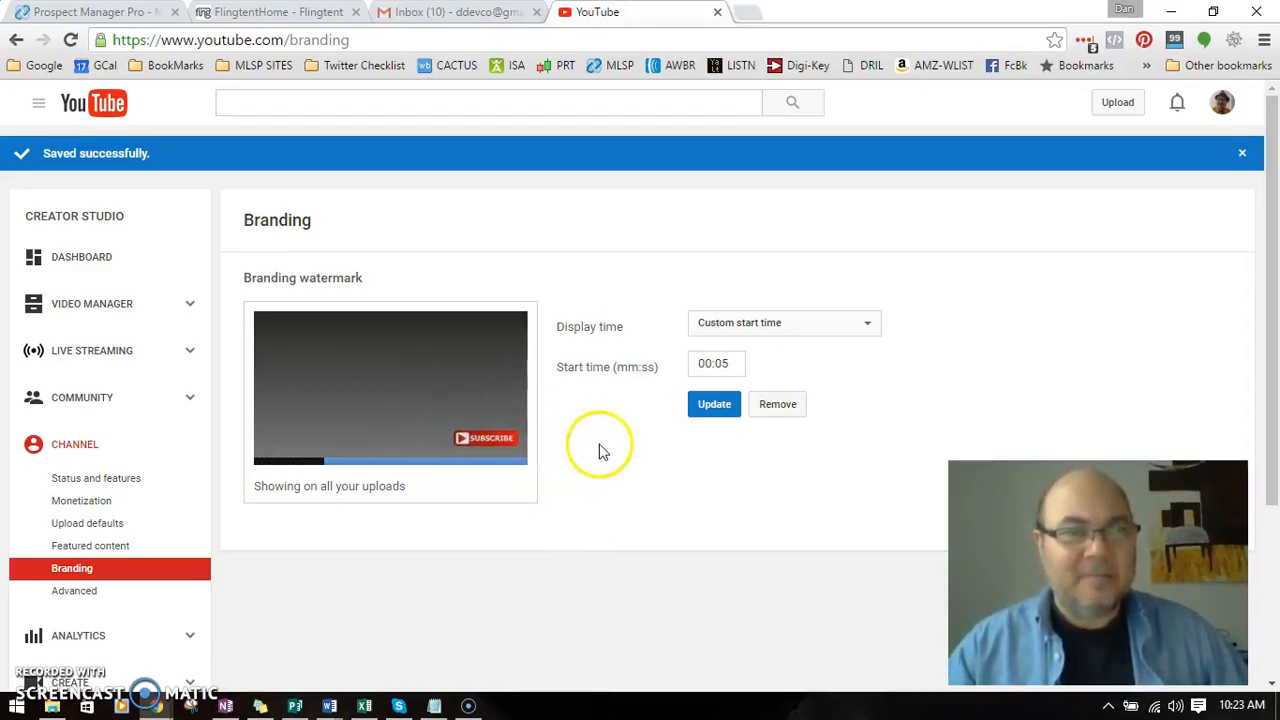
Set the watermark display to a custom 00:05 start time, update, and dismiss the banner.
{"action": "left_click", "coordinate": [795, 322]}
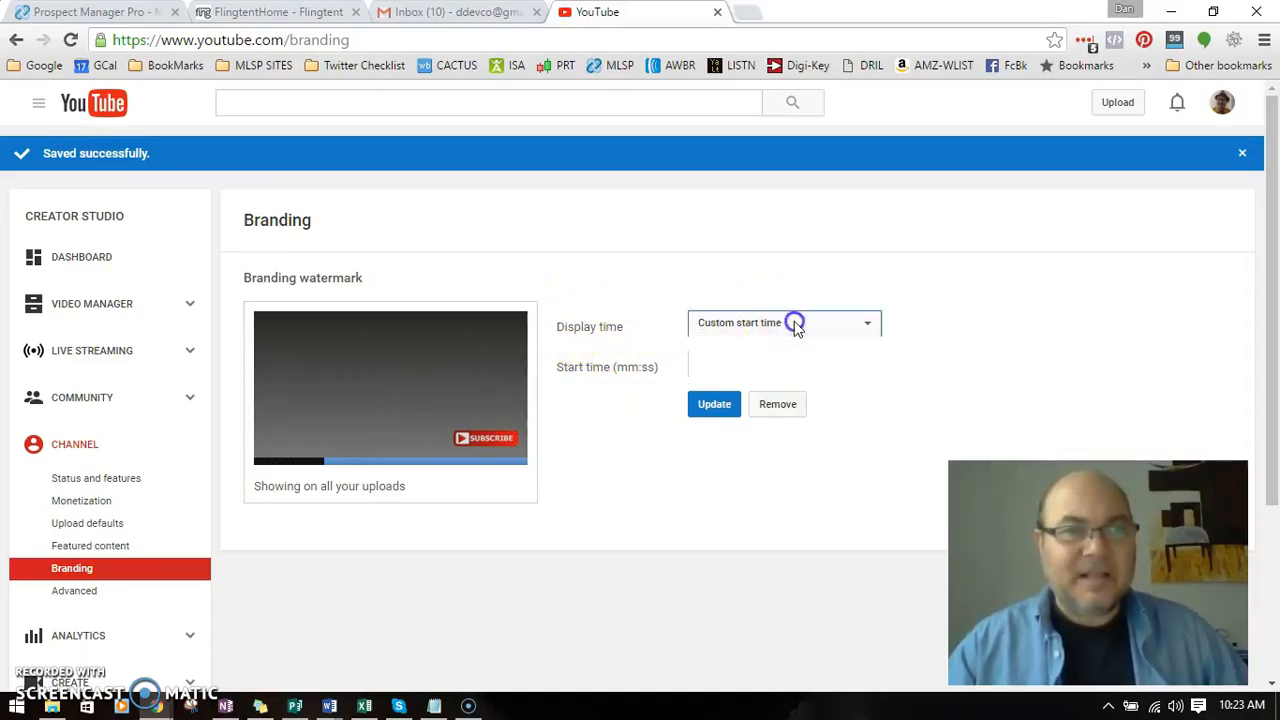
{"action": "type", "text": "00:05"}
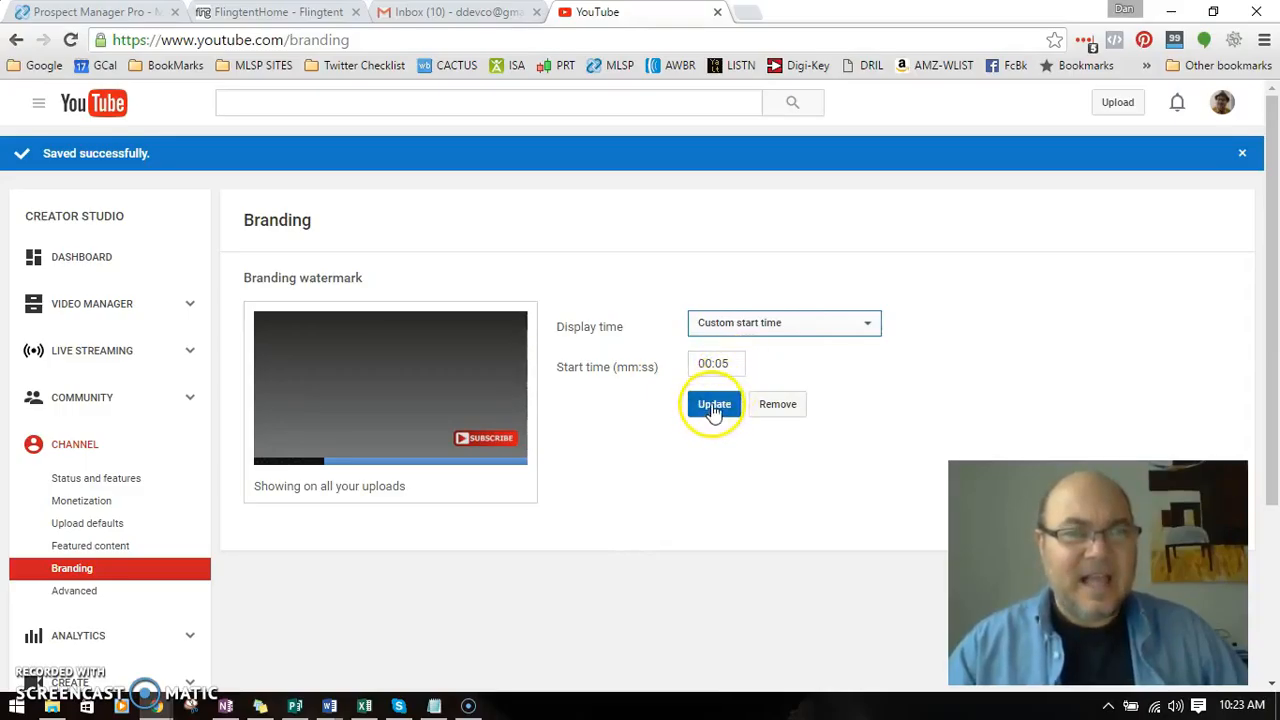
{"action": "left_click", "coordinate": [714, 404]}
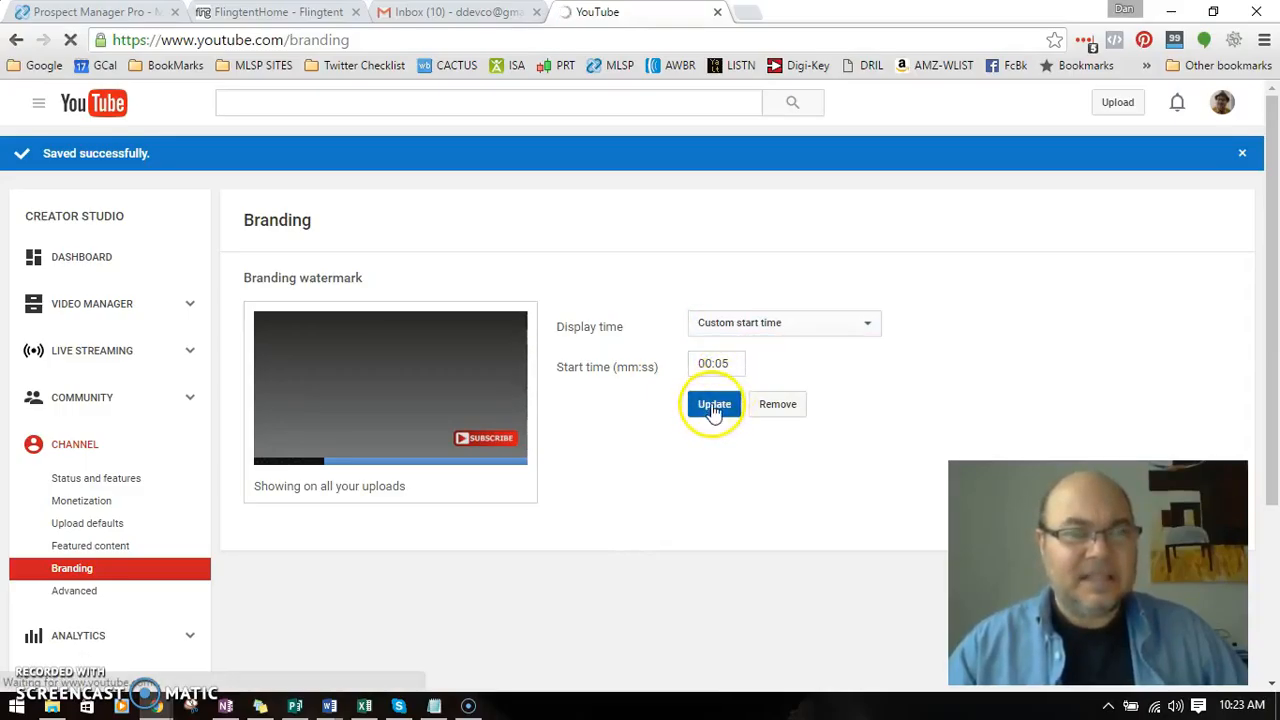
{"action": "left_click", "coordinate": [714, 404]}
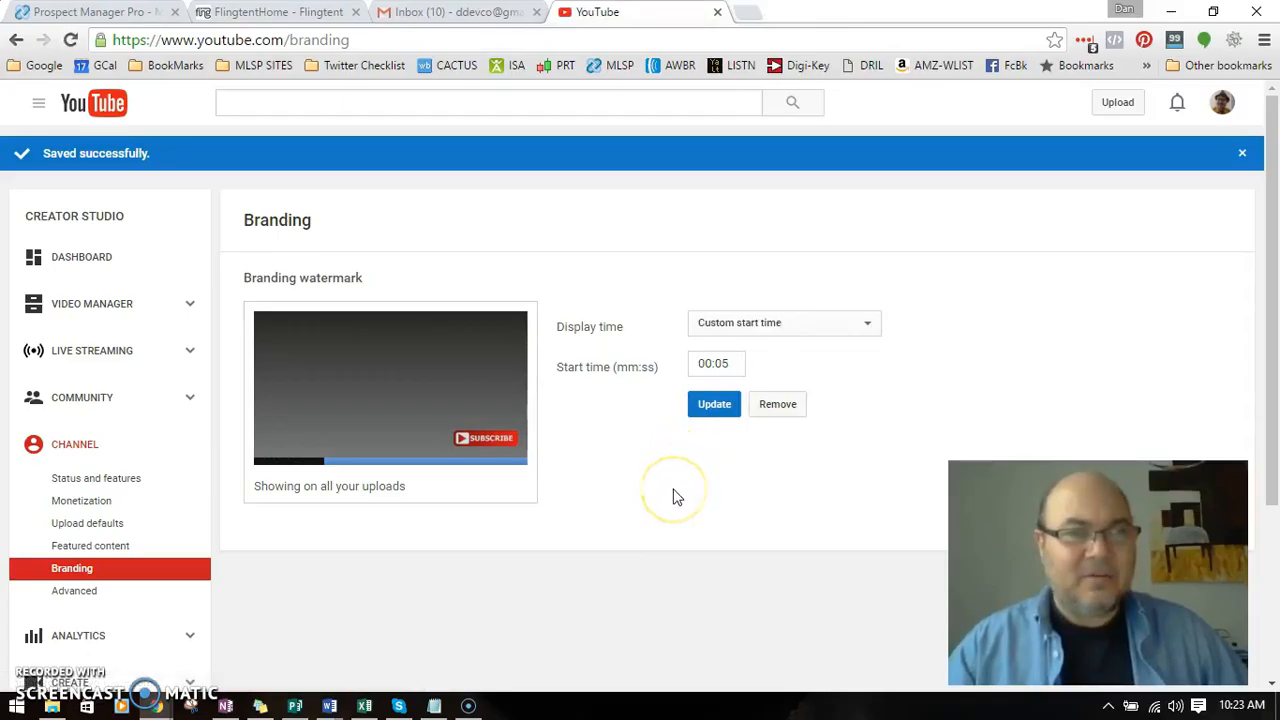
{"action": "mouse_move", "coordinate": [670, 525]}
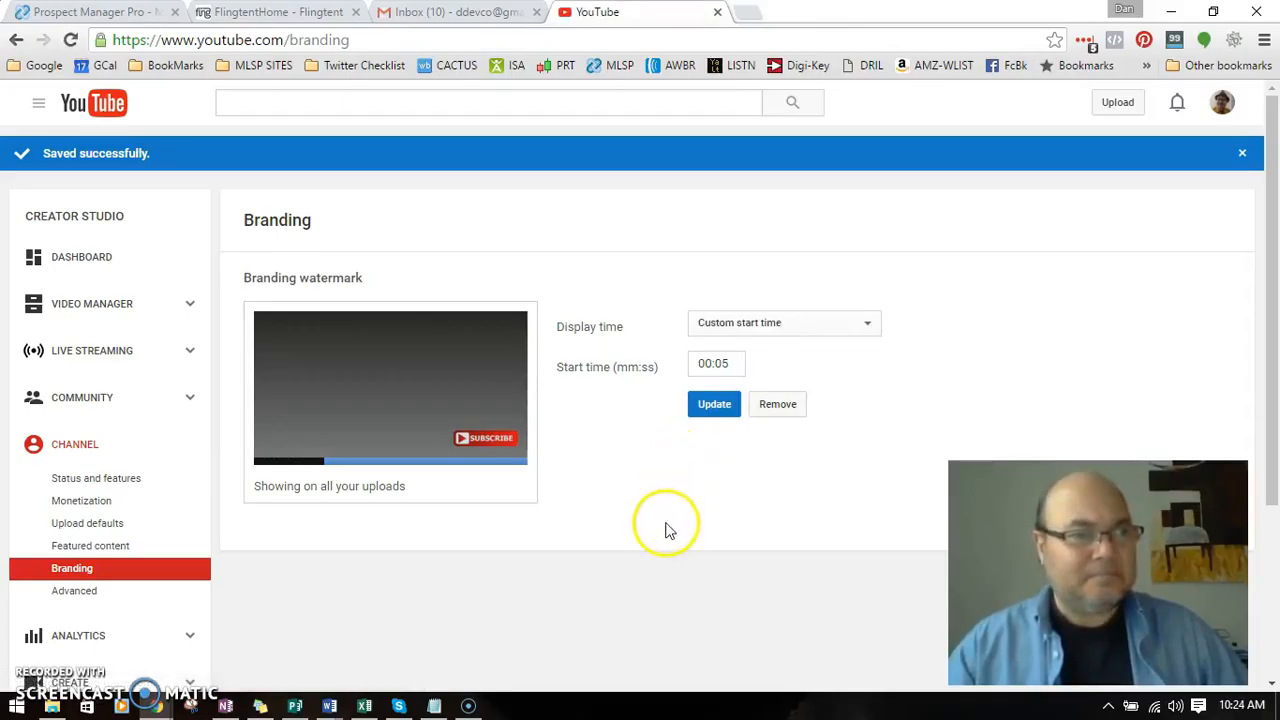
{"action": "left_click", "coordinate": [1242, 153]}
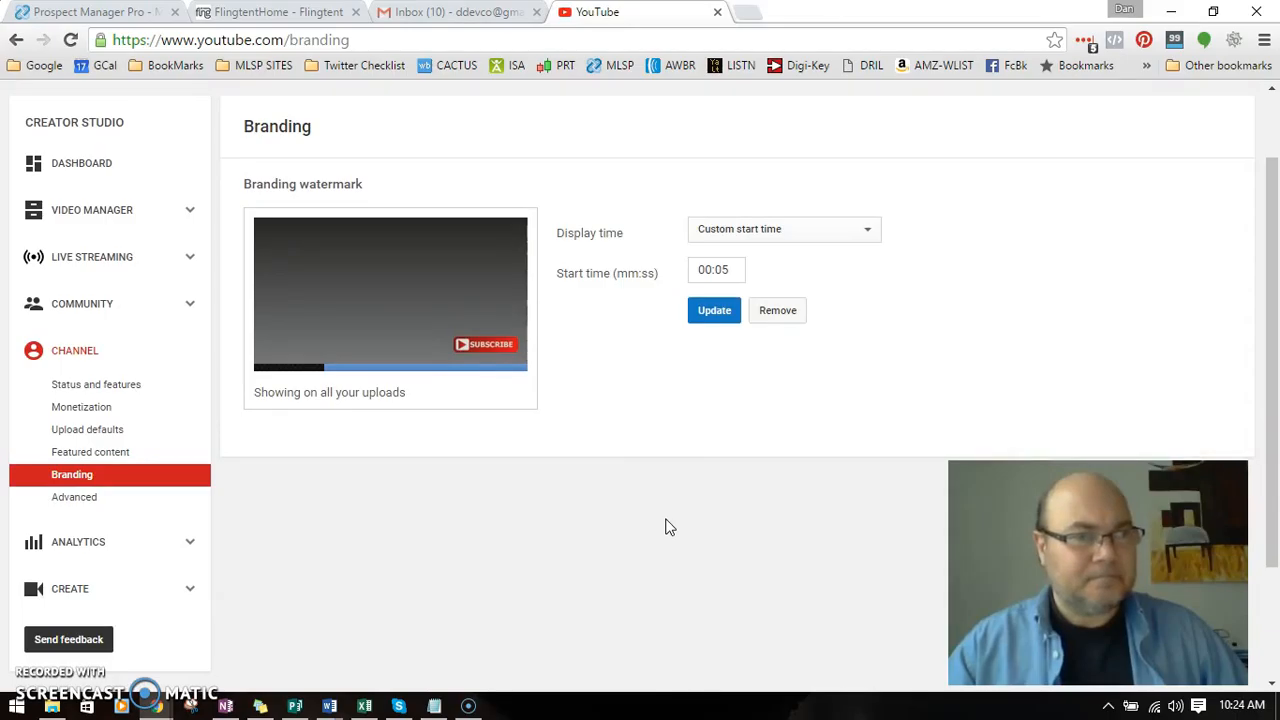
{"action": "left_click", "coordinate": [714, 310]}
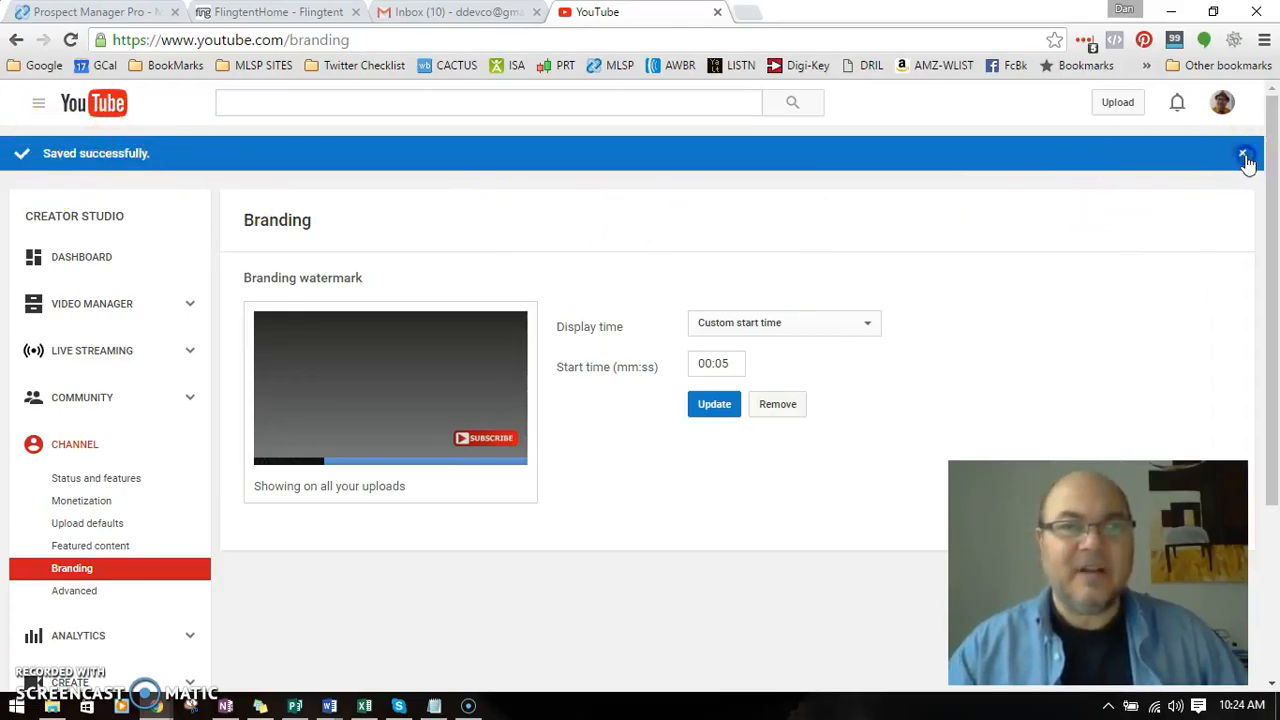
Play 'SEO Tips to Rank Your Pages' from the Creator Studio dashboard.
{"action": "left_click", "coordinate": [1245, 153]}
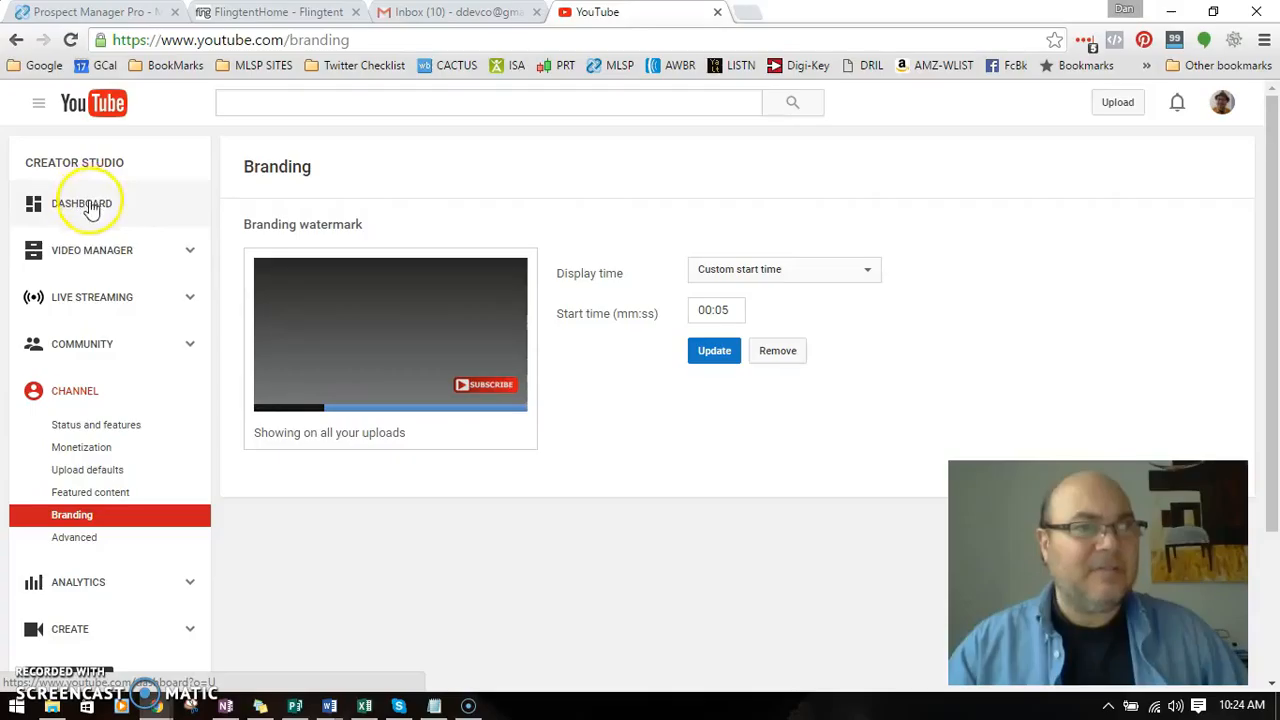
{"action": "left_click", "coordinate": [81, 203]}
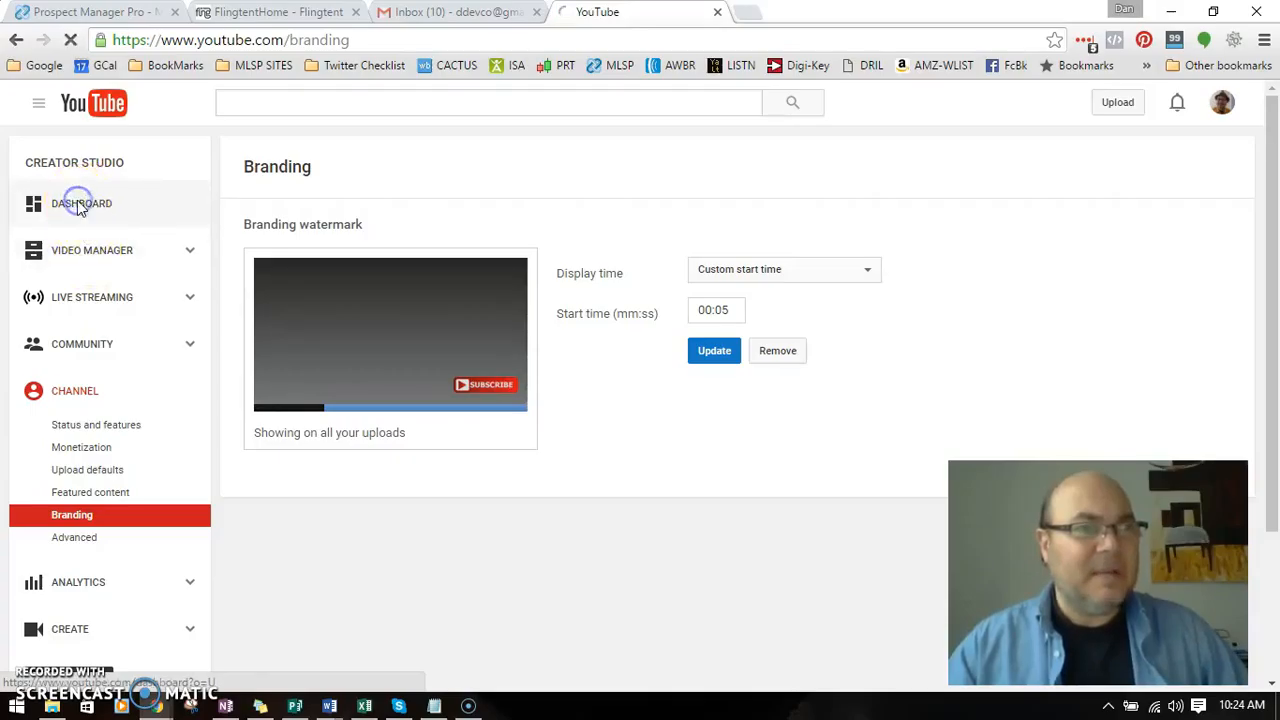
{"action": "left_click", "coordinate": [82, 203]}
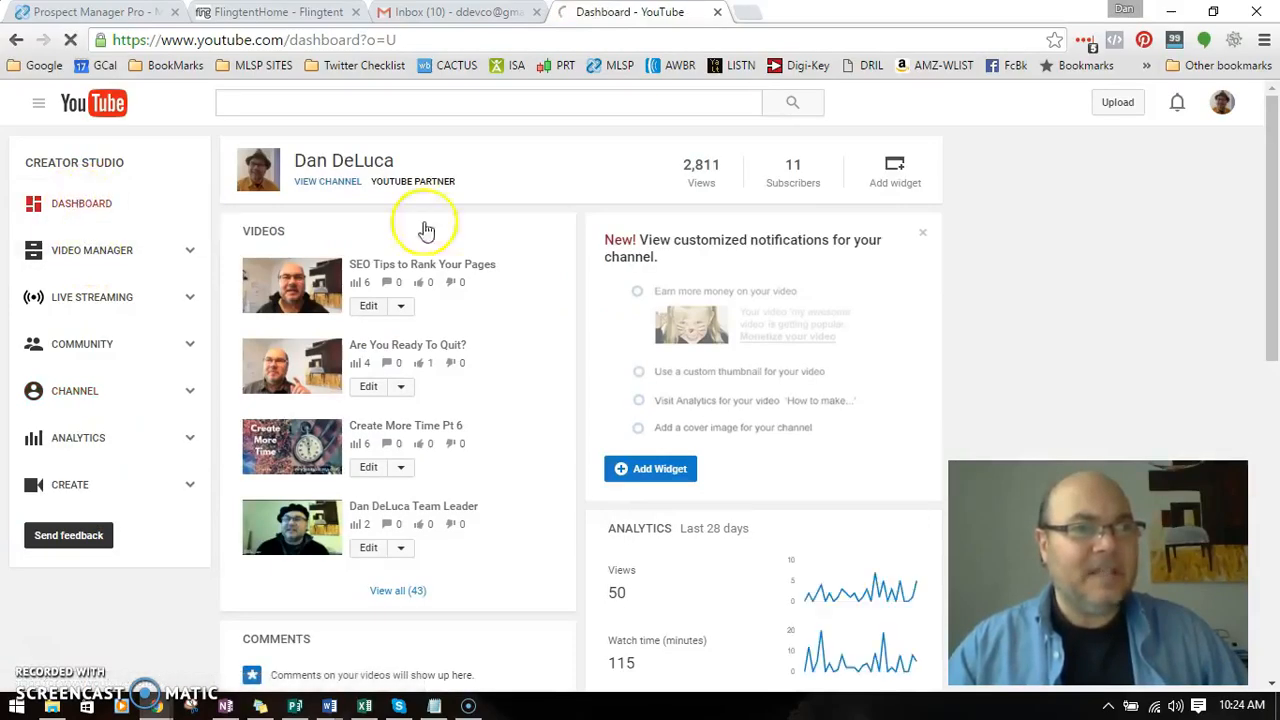
{"action": "mouse_move", "coordinate": [300, 290]}
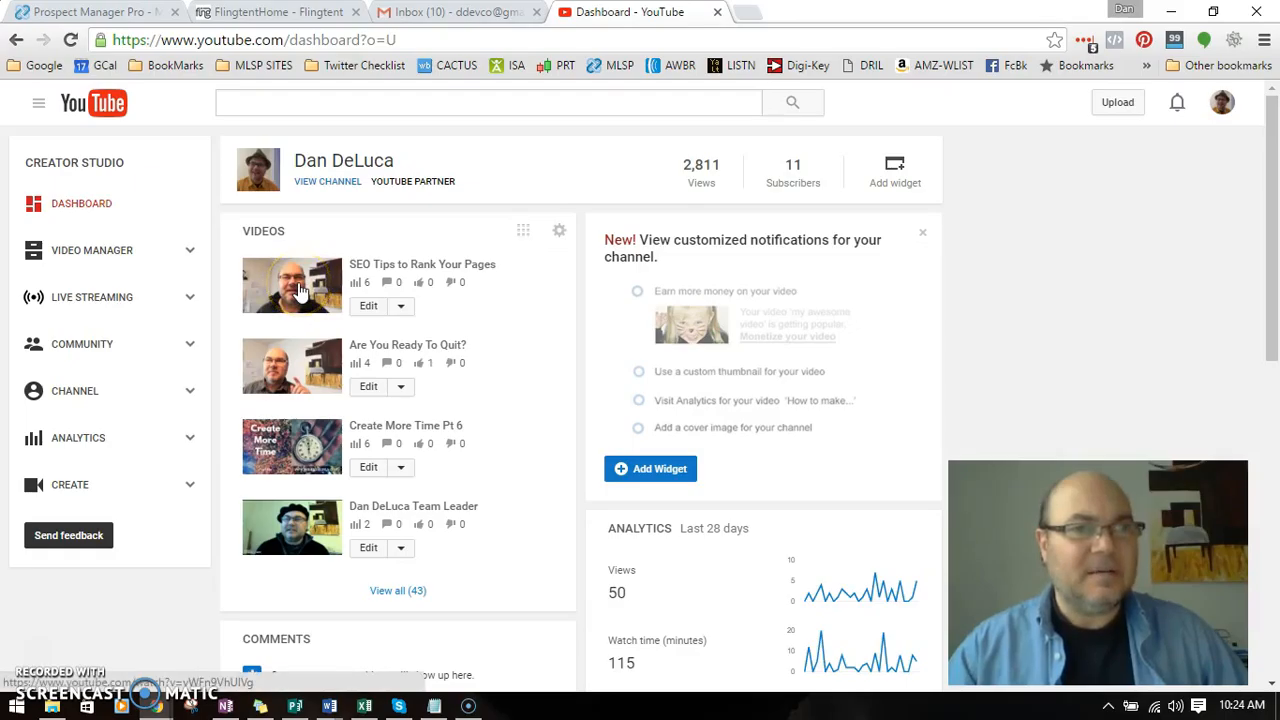
{"action": "left_click", "coordinate": [291, 284]}
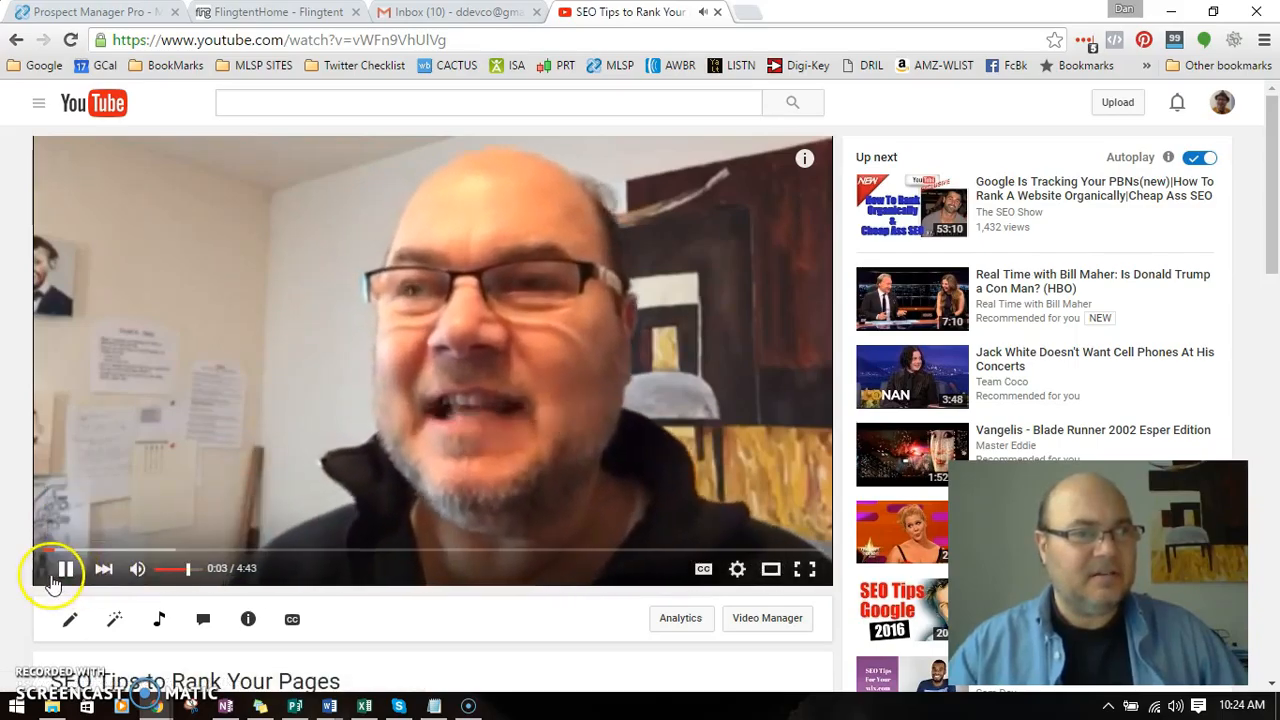
Pause and resume the SEO Tips video until the Subscribe watermark appears at 0:05.
{"action": "left_click", "coordinate": [66, 568]}
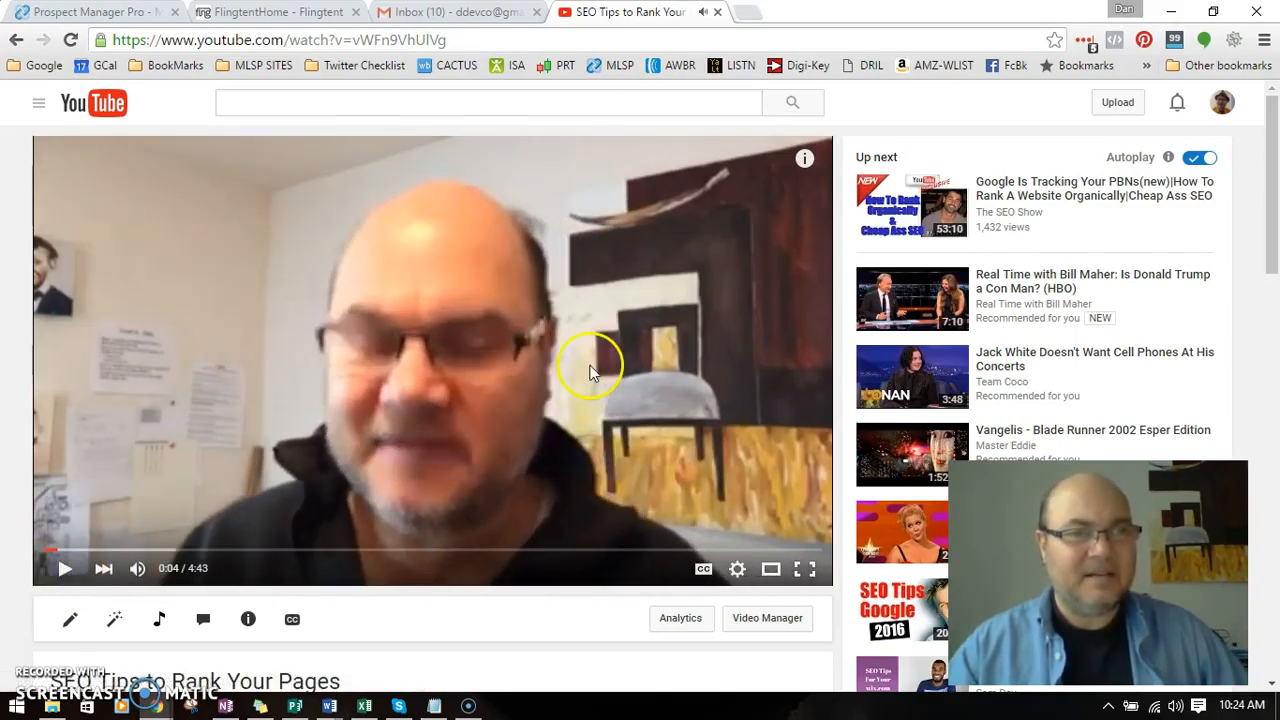
{"action": "mouse_move", "coordinate": [550, 410]}
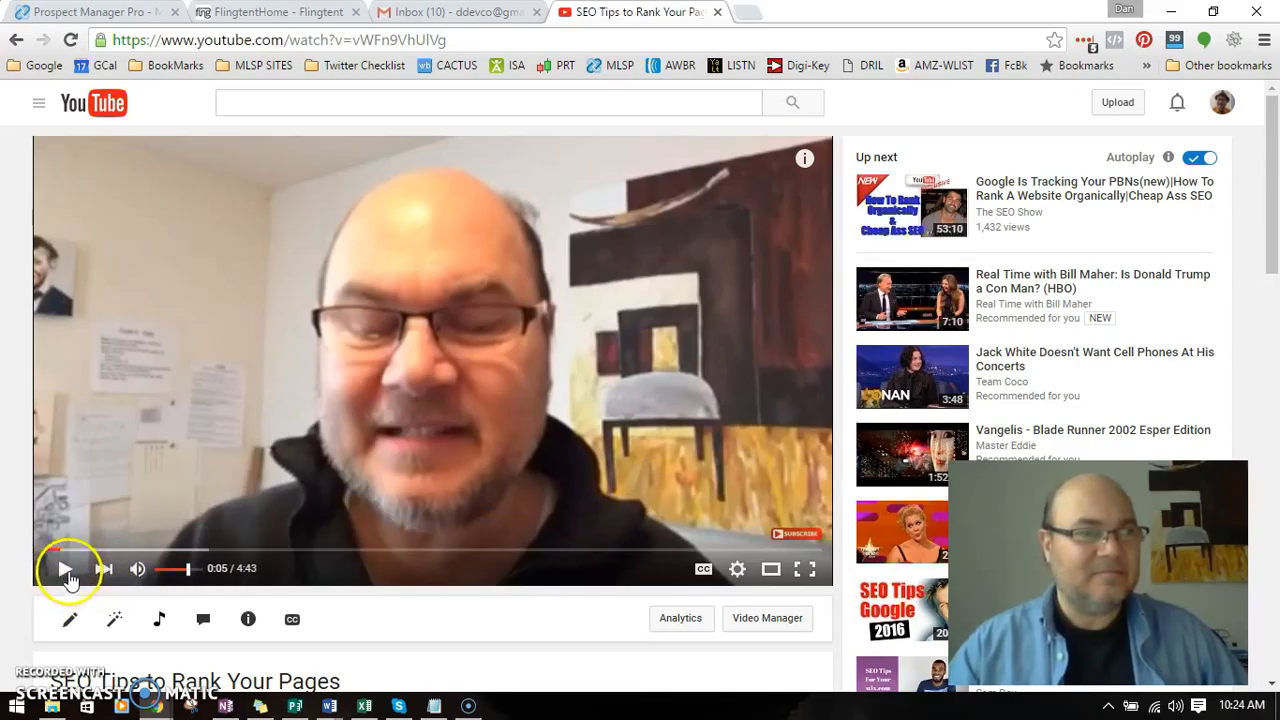
{"action": "left_click", "coordinate": [62, 568]}
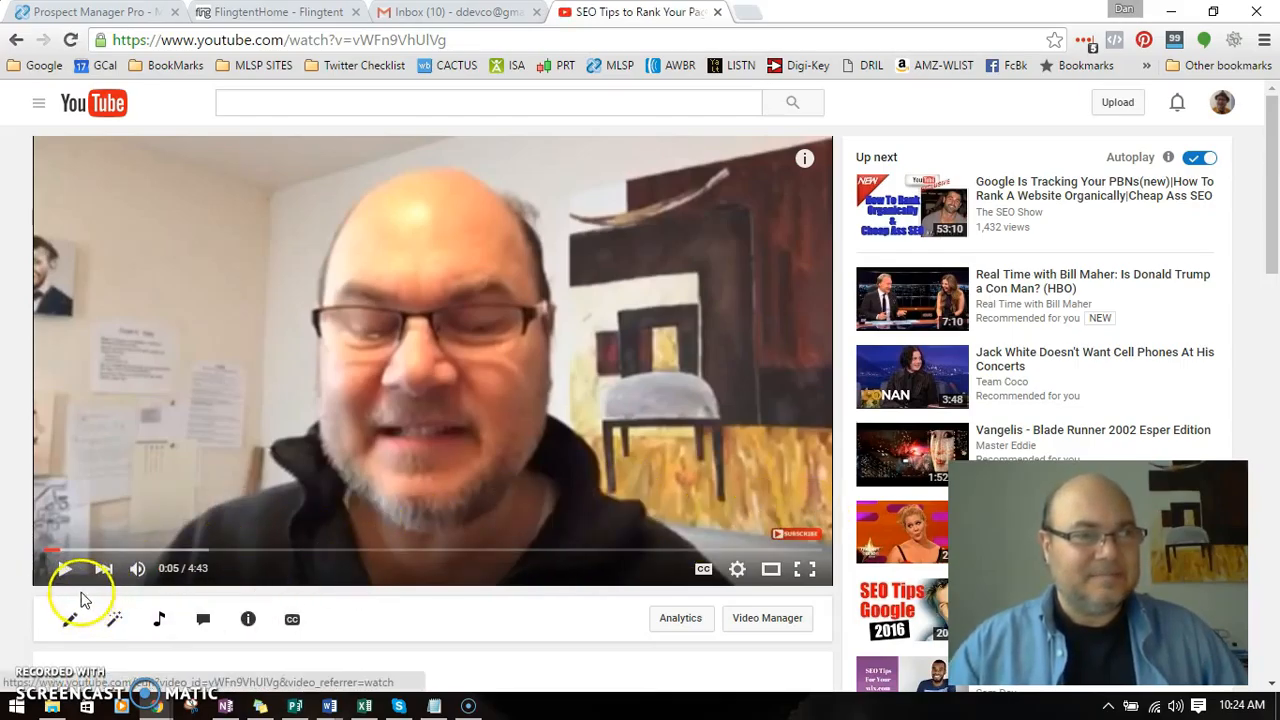
{"action": "left_click", "coordinate": [66, 568]}
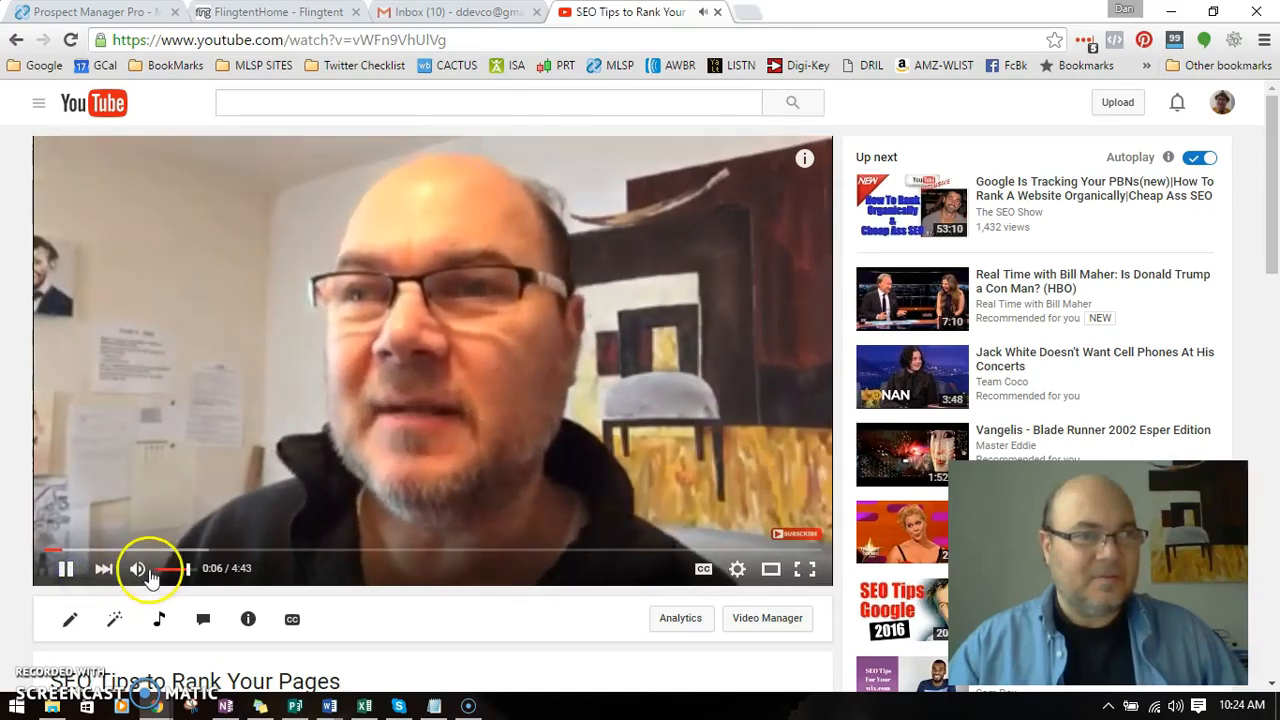
{"action": "left_click", "coordinate": [137, 568]}
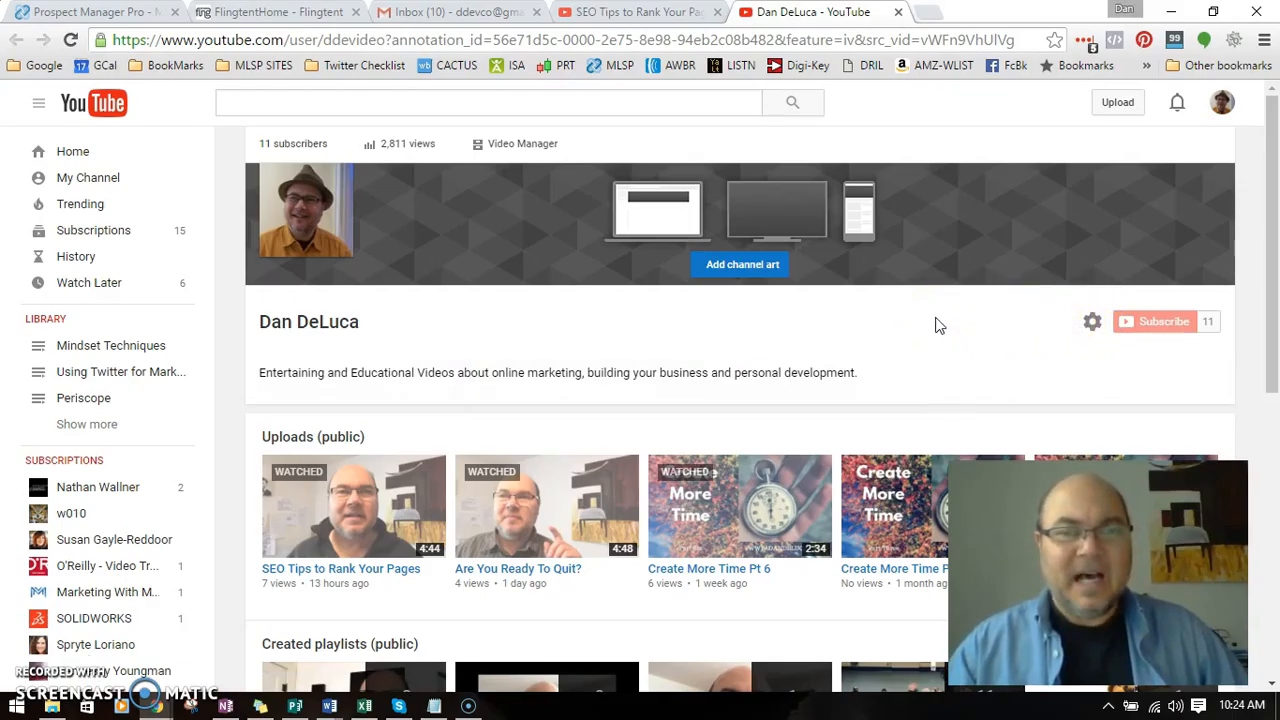
{"action": "mouse_move", "coordinate": [623, 315]}
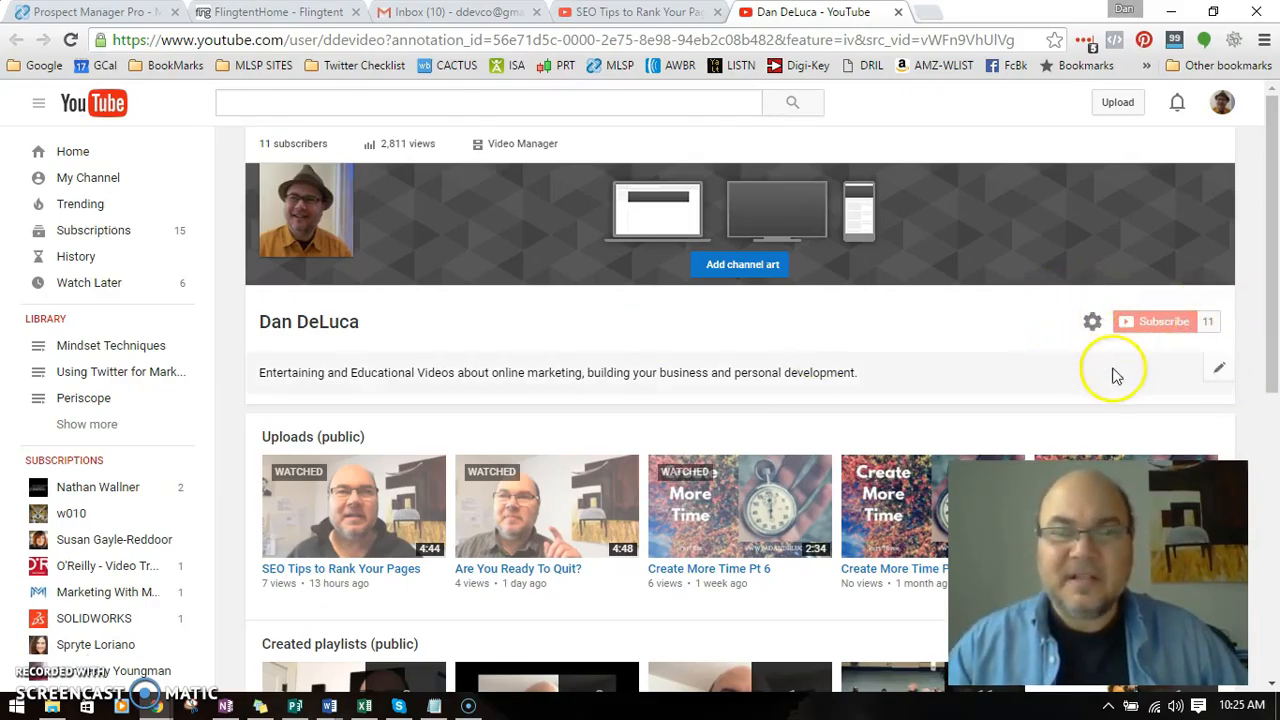
{"action": "mouse_move", "coordinate": [1025, 336]}
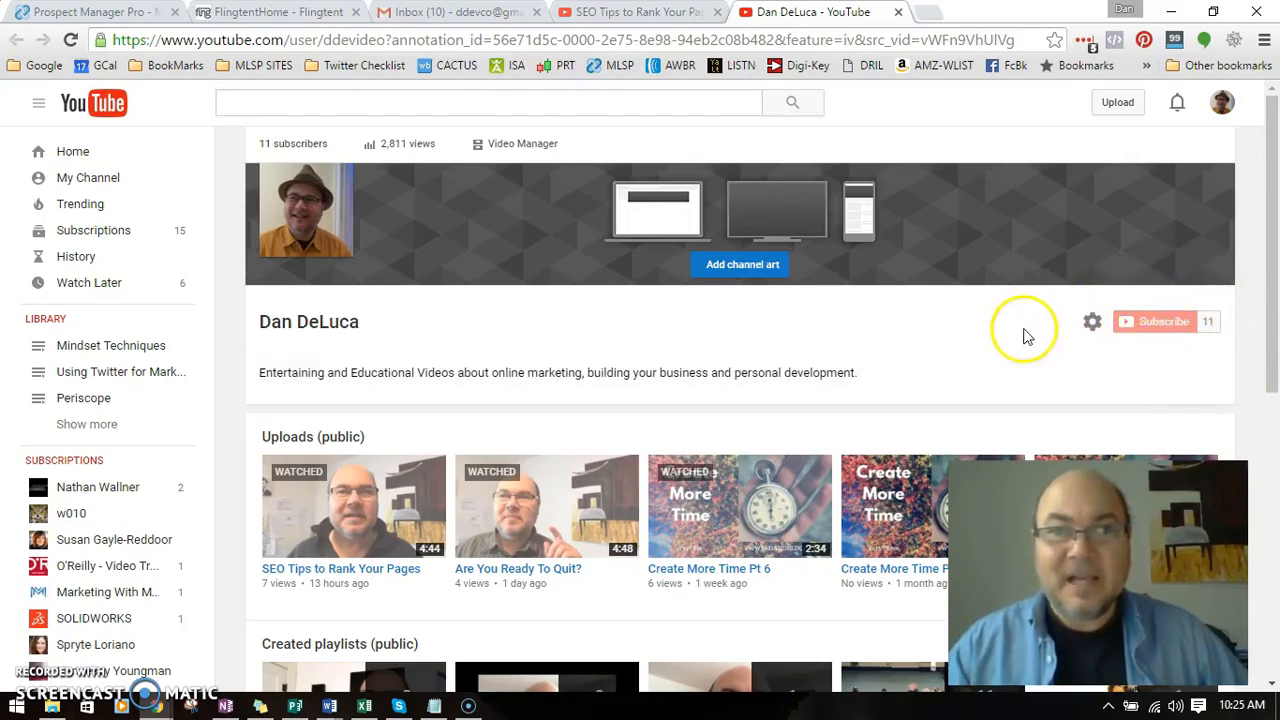
{"action": "mouse_move", "coordinate": [1028, 358]}
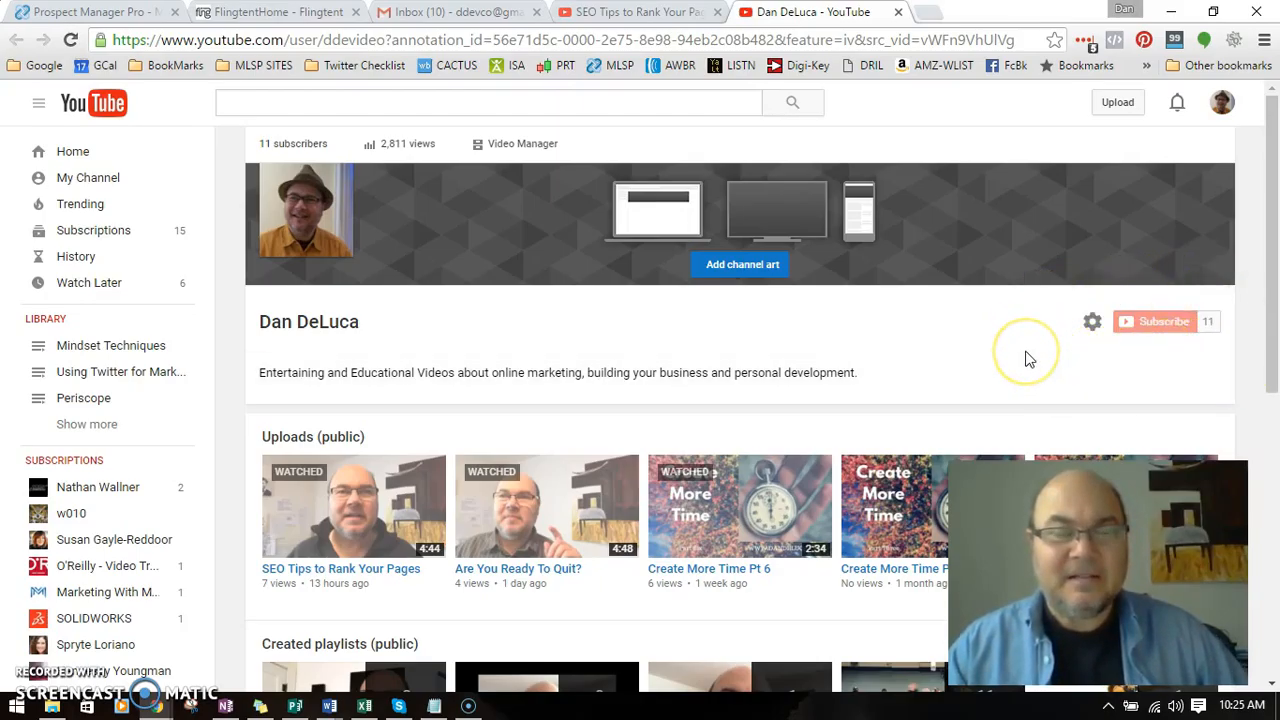